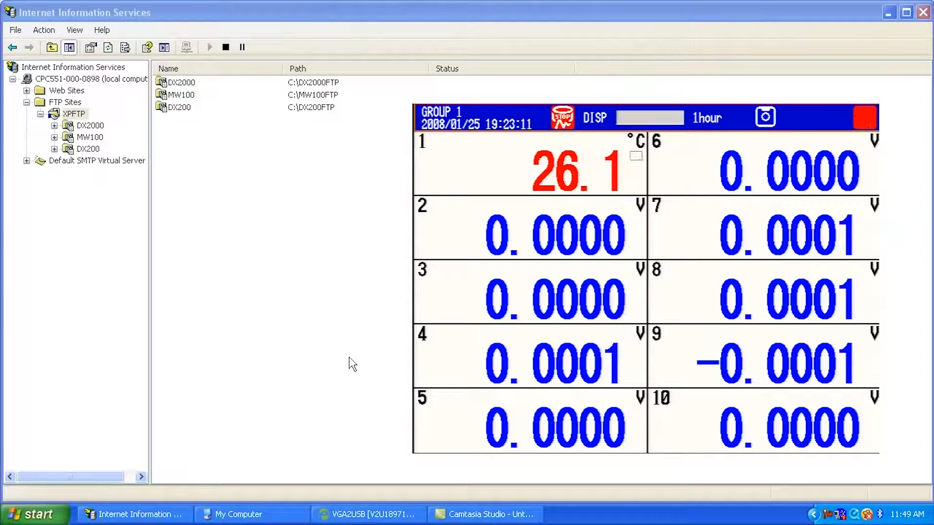
From the Start menu reach Control Panel and launch Add or Remove Programs to list installed software
{"action": "left_click", "coordinate": [33, 514]}
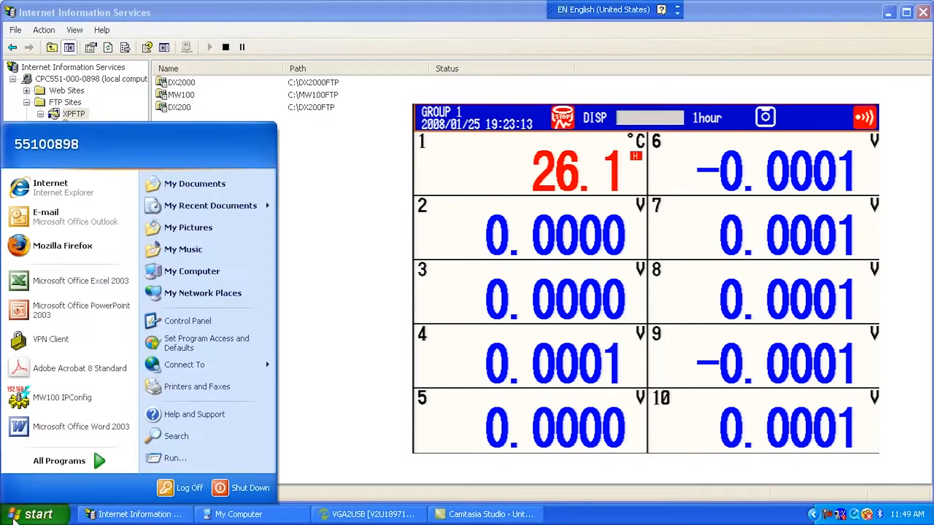
{"action": "mouse_move", "coordinate": [187, 320]}
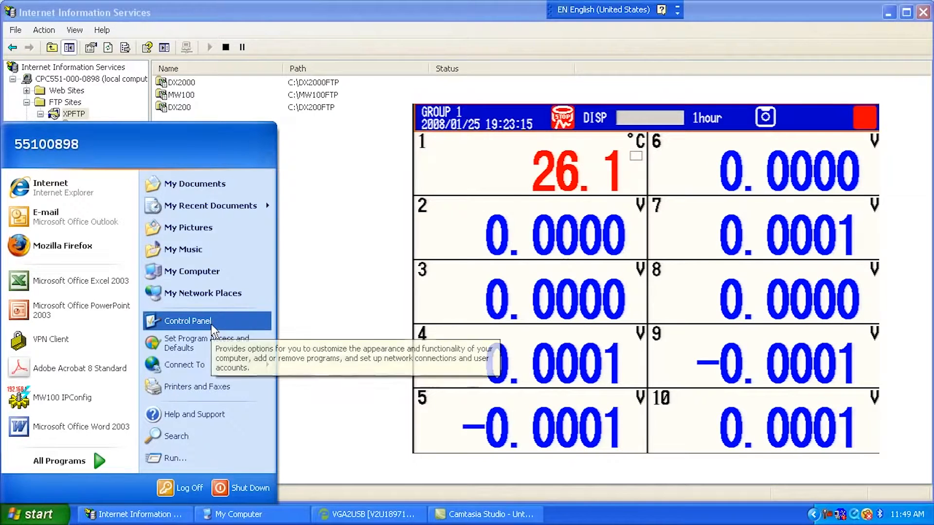
{"action": "left_click", "coordinate": [187, 321]}
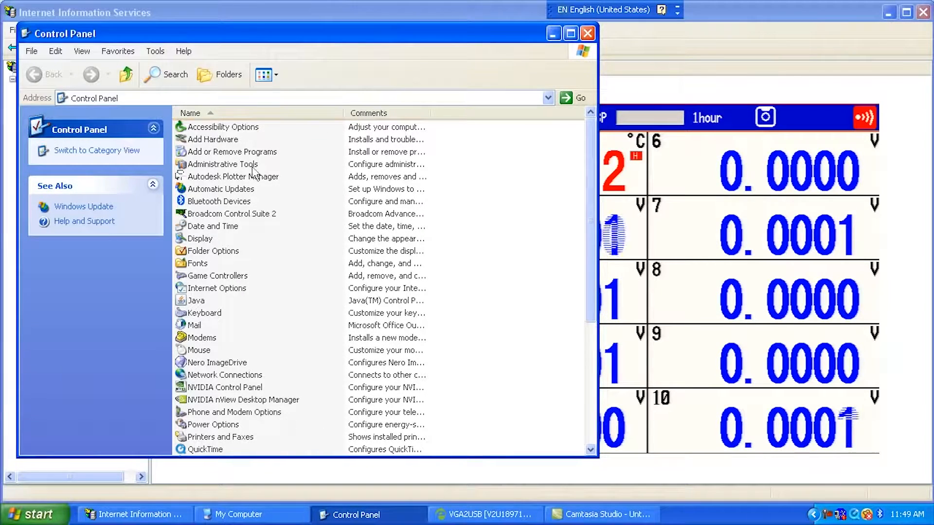
{"action": "left_click", "coordinate": [232, 151]}
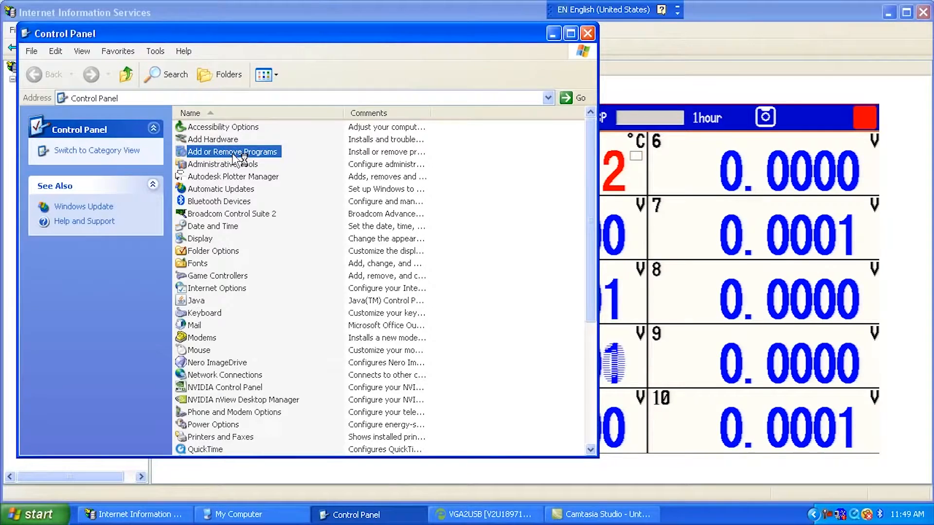
{"action": "double_click", "coordinate": [231, 152]}
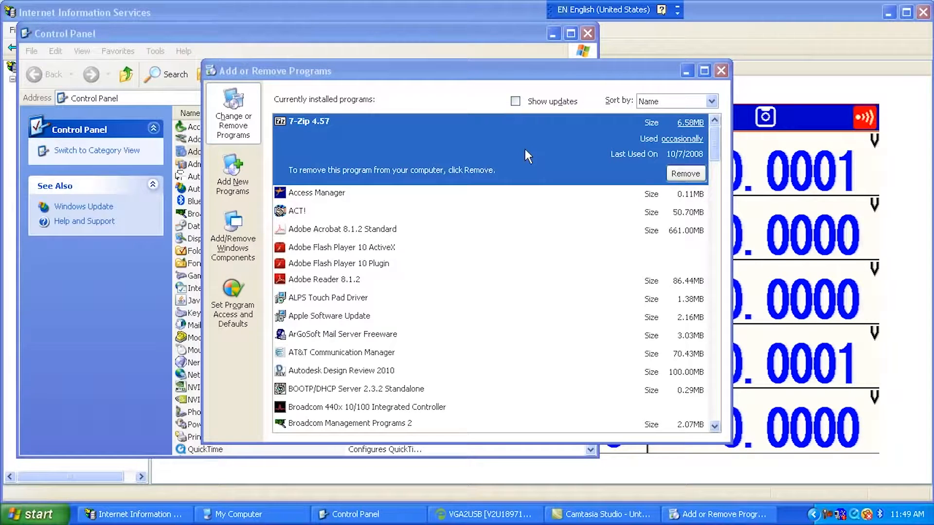
{"action": "left_click", "coordinate": [232, 232]}
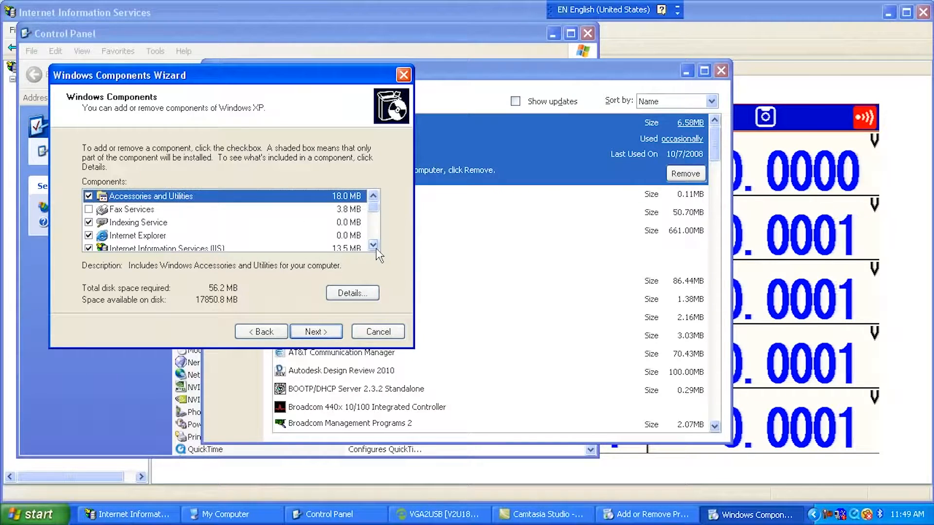
{"action": "left_click", "coordinate": [373, 245]}
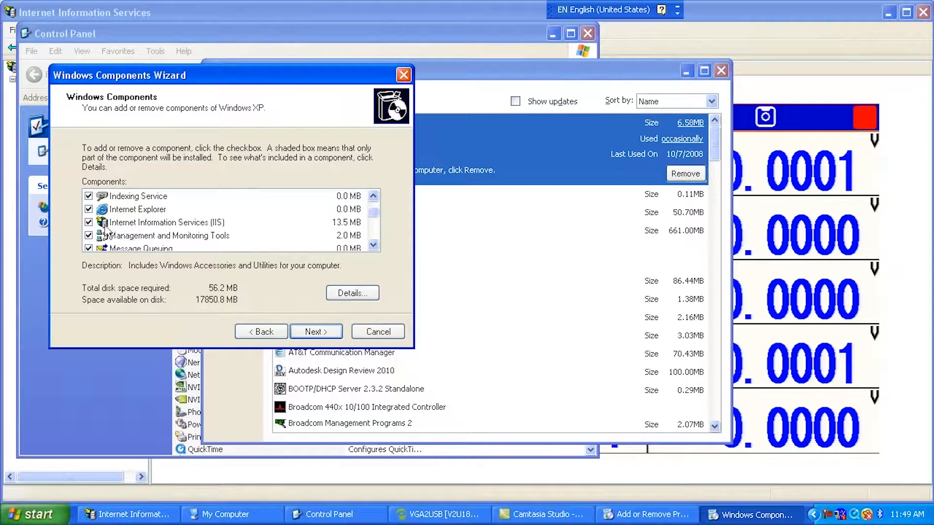
{"action": "left_click", "coordinate": [352, 293]}
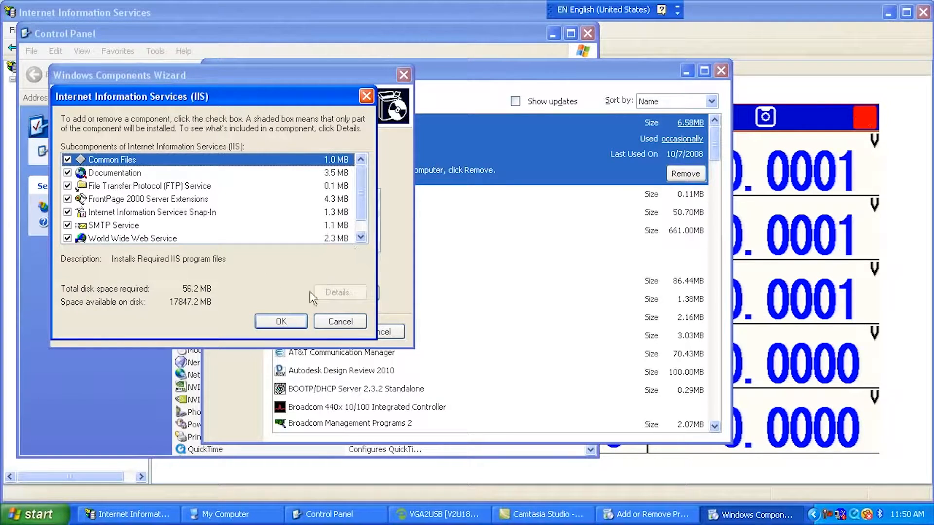
{"action": "left_click", "coordinate": [280, 321]}
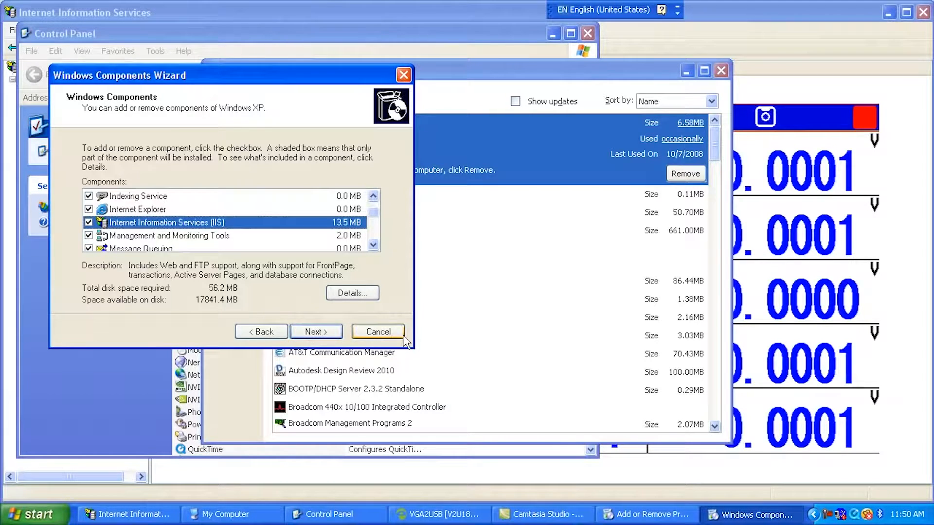
{"action": "left_click", "coordinate": [377, 331]}
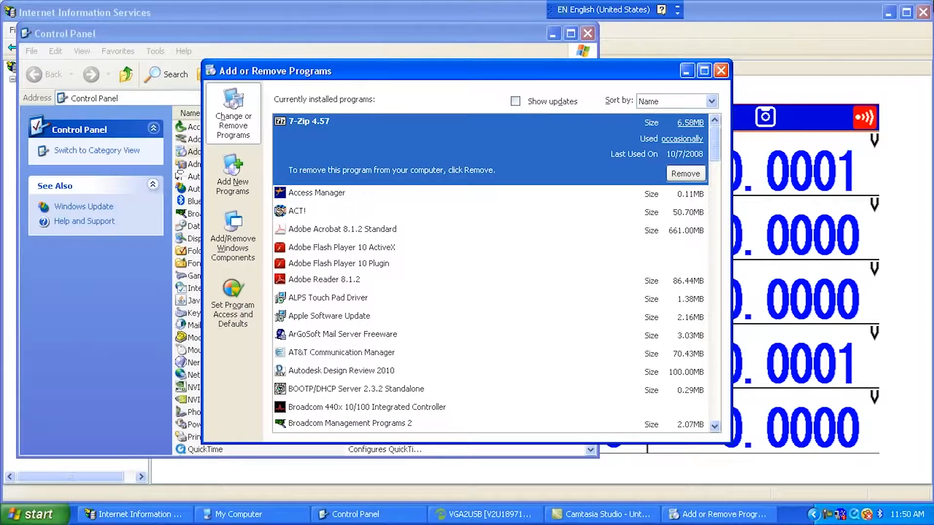
Close Add or Remove Programs and Control Panel, revealing IIS with FTP site XPFTP (DX2000, MW100, DX200)
{"action": "left_click", "coordinate": [721, 70]}
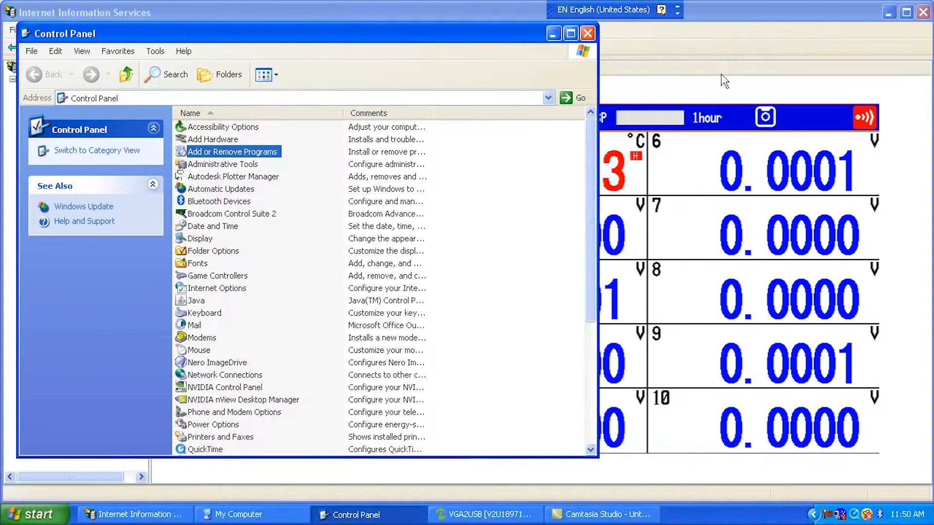
{"action": "left_click", "coordinate": [587, 33]}
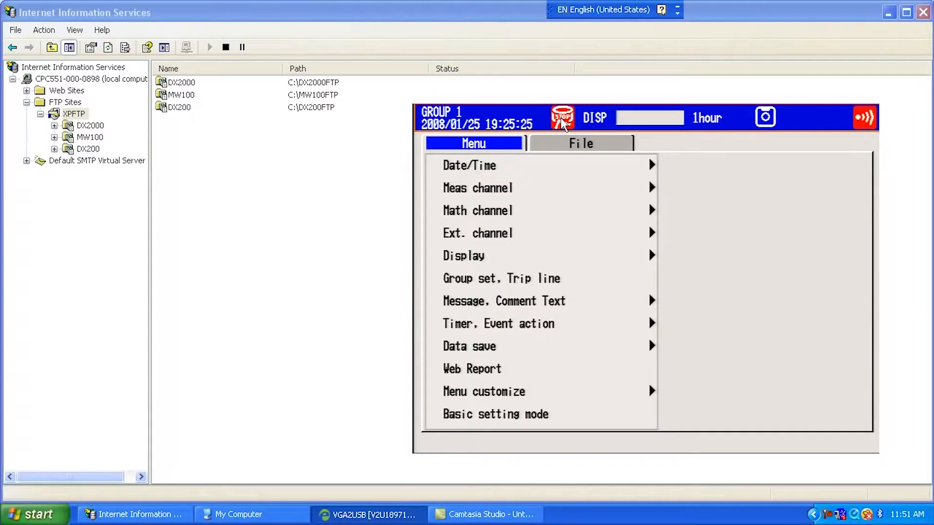
Put the recorder into Basic Setting Mode and enter the Communication (Ethernet) settings
{"action": "left_click", "coordinate": [495, 414]}
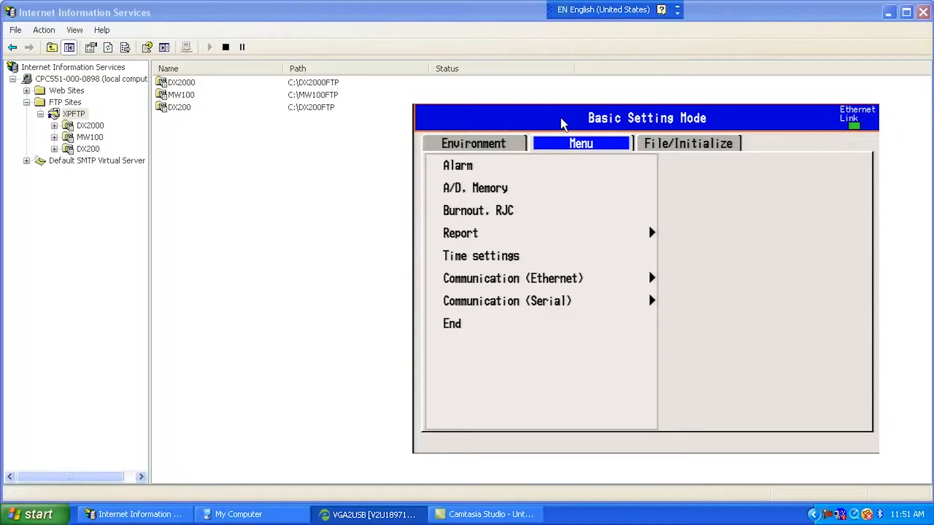
{"action": "left_click", "coordinate": [477, 210]}
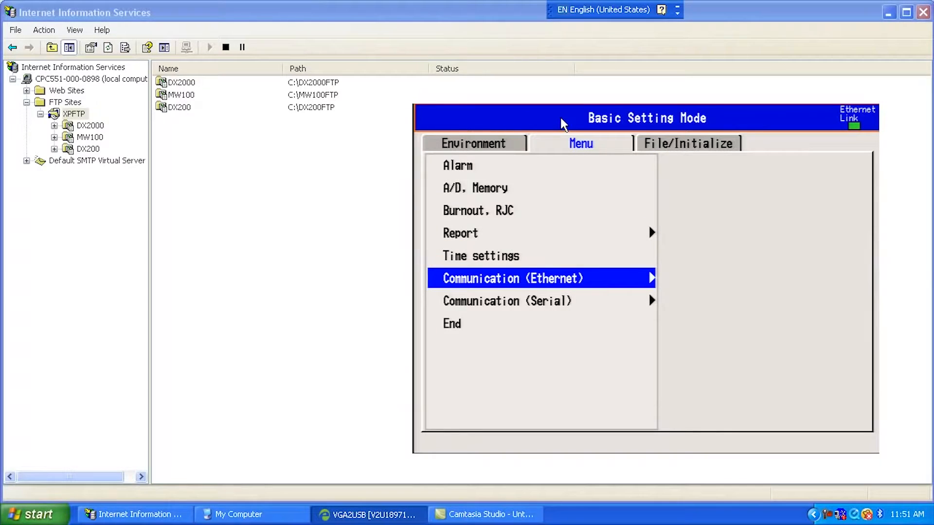
{"action": "left_click", "coordinate": [510, 278]}
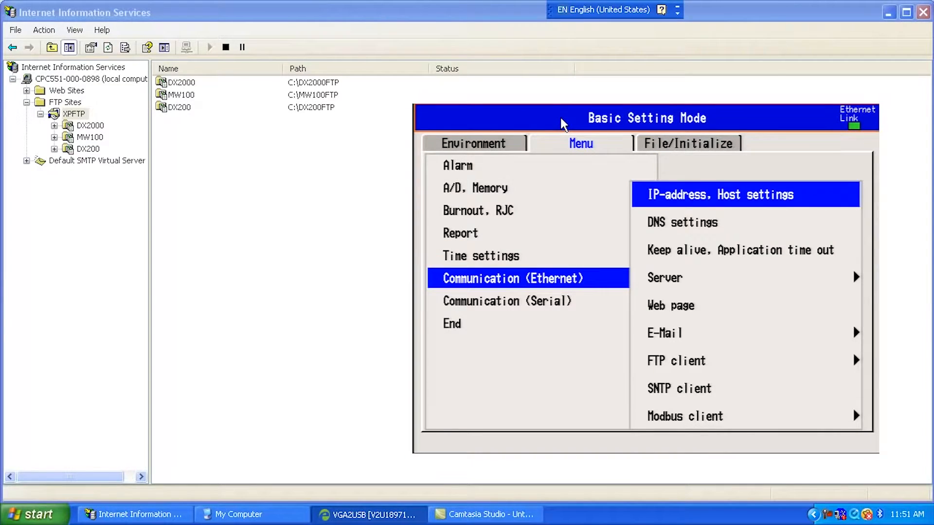
Move from the server options to the FTP client options (transfer file and connection)
{"action": "left_click", "coordinate": [720, 194]}
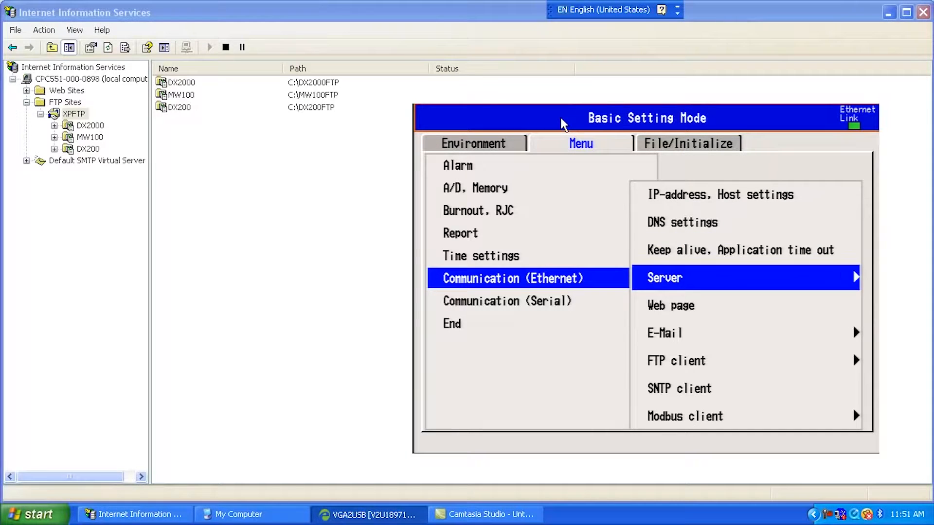
{"action": "left_click", "coordinate": [664, 277]}
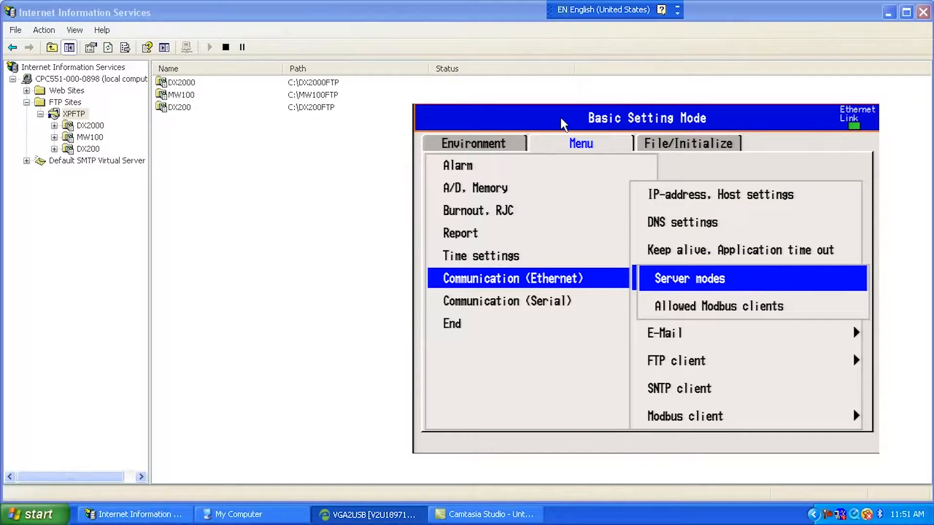
{"action": "left_click", "coordinate": [689, 278]}
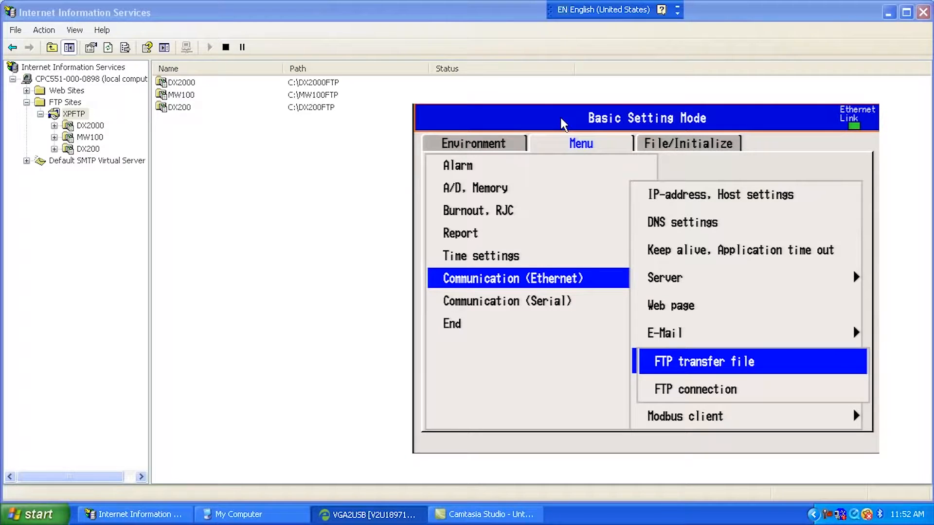
{"action": "left_click", "coordinate": [704, 362]}
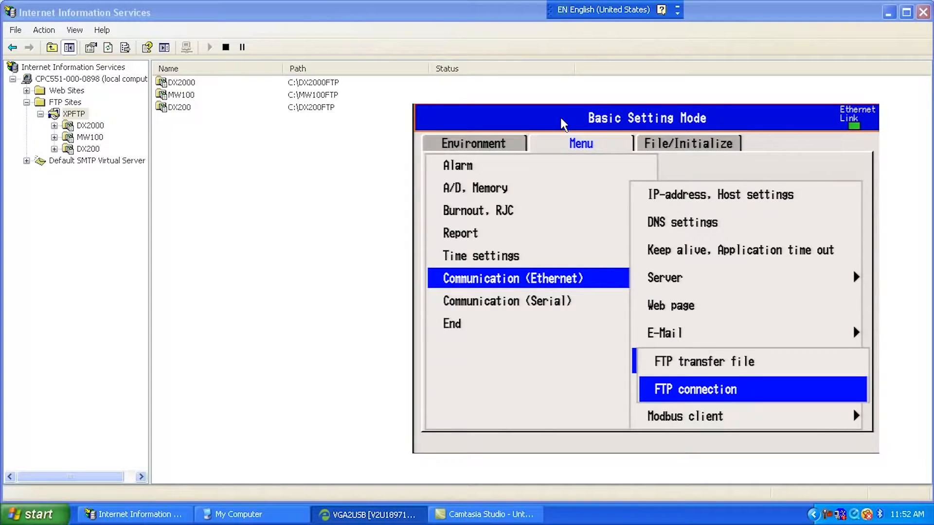
Show the FTP connection page: primary server 10.200.1.111, port 21, initial path /DX2000
{"action": "left_click", "coordinate": [694, 389]}
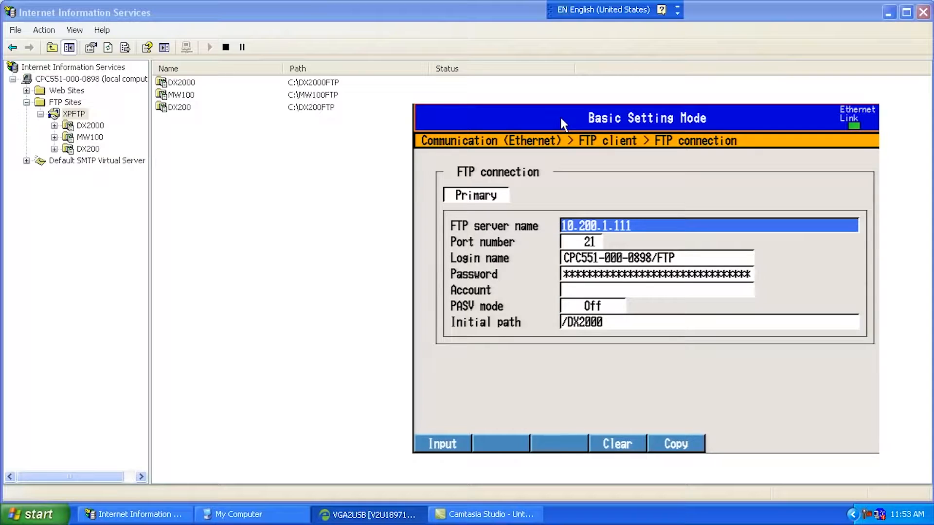
{"action": "left_click", "coordinate": [580, 241]}
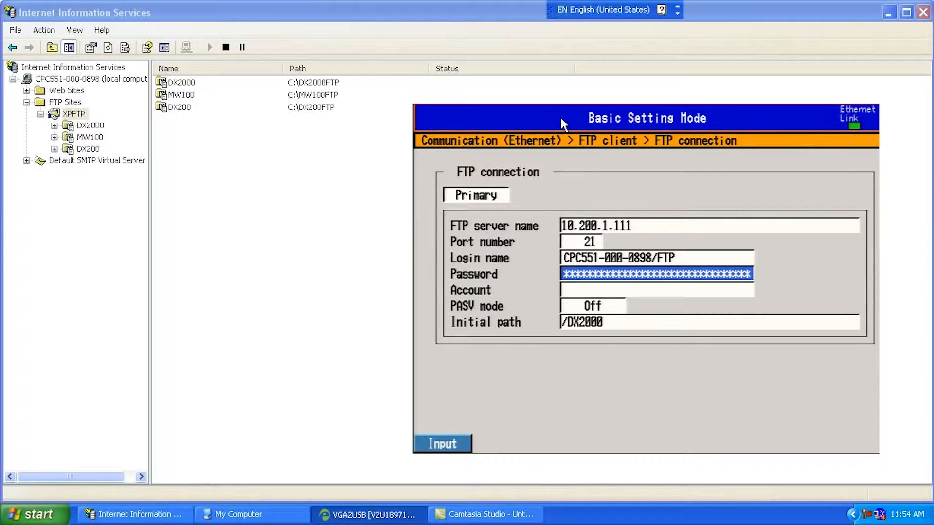
{"action": "left_click", "coordinate": [655, 290]}
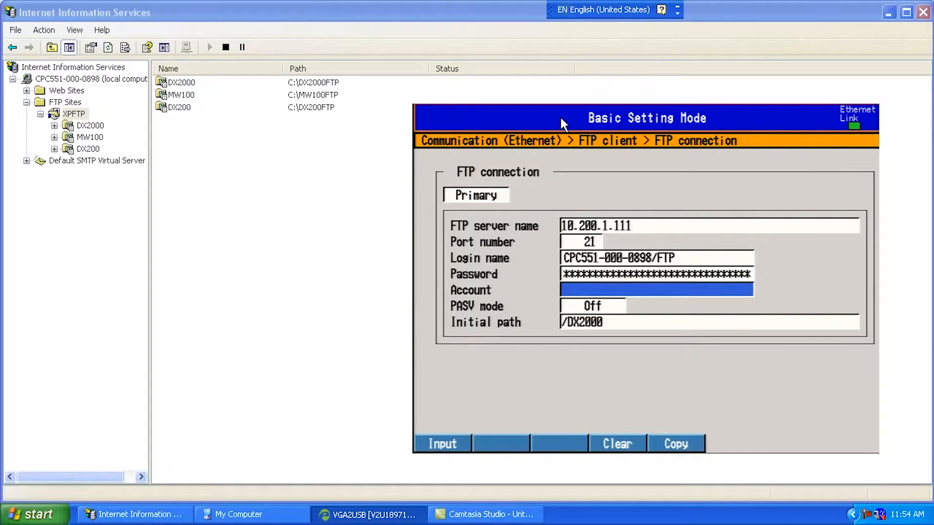
{"action": "left_click", "coordinate": [592, 306]}
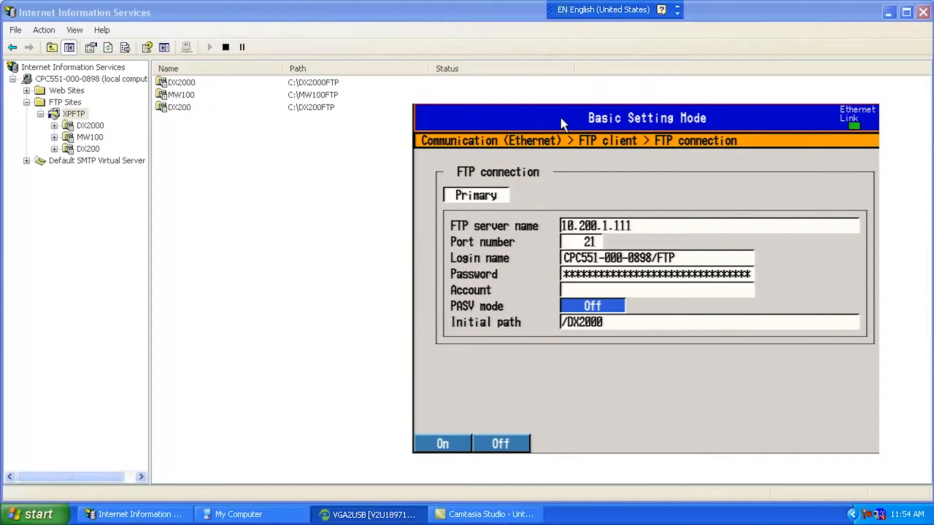
{"action": "left_click", "coordinate": [709, 322]}
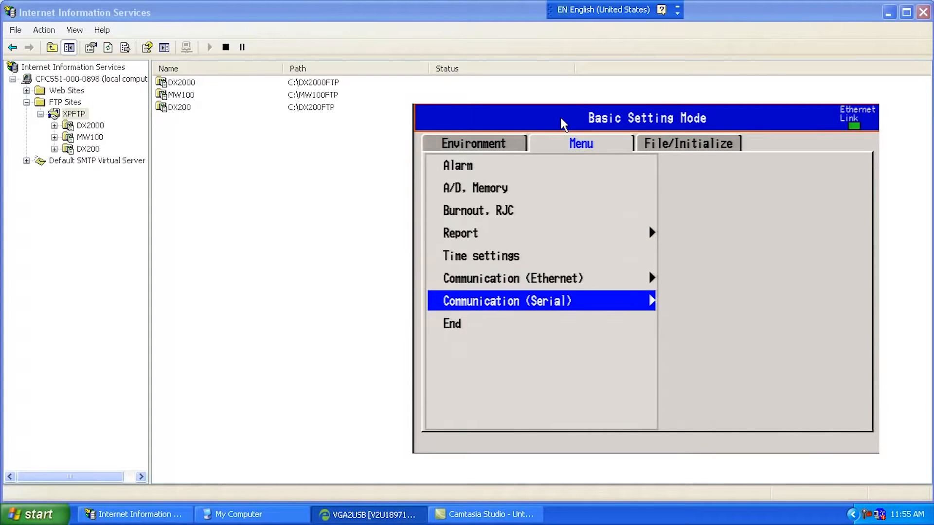
End Basic Setting Mode and answer Yes to store and apply the new settings
{"action": "left_click", "coordinate": [451, 323]}
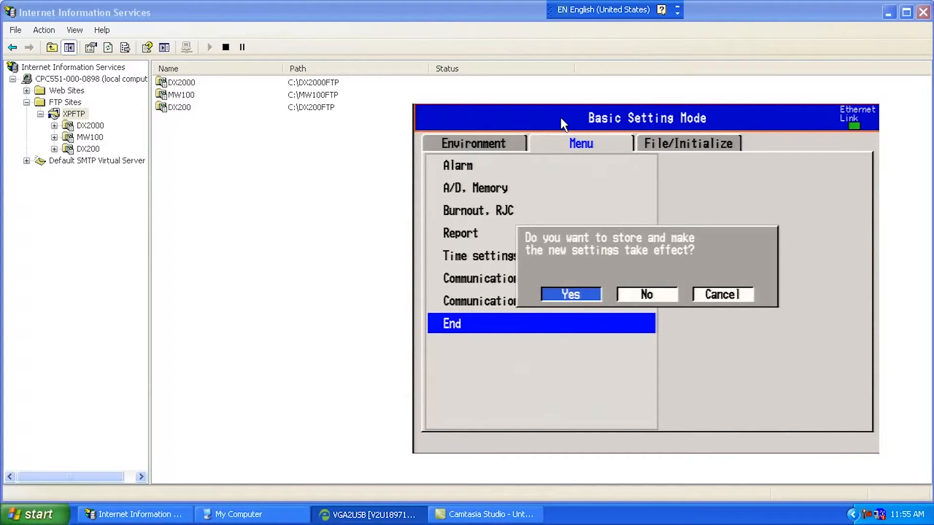
{"action": "left_click", "coordinate": [569, 294]}
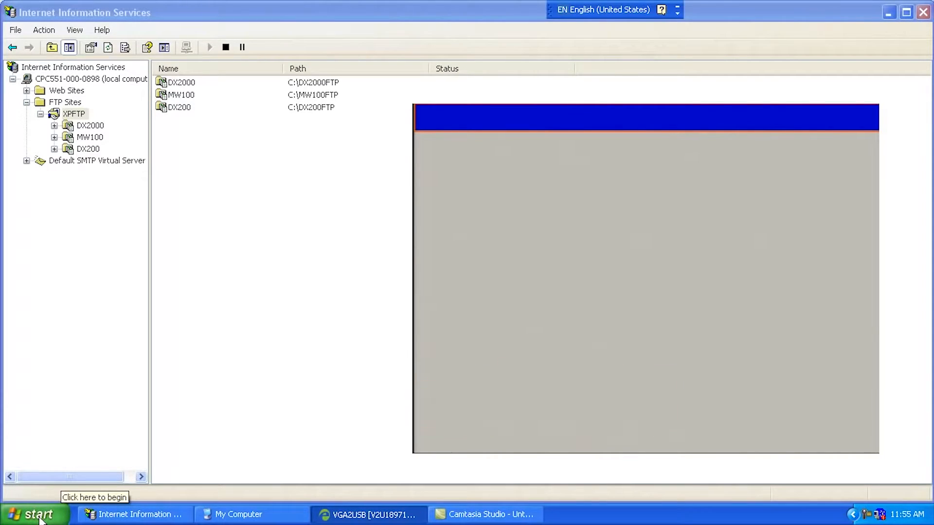
{"action": "left_click", "coordinate": [33, 513]}
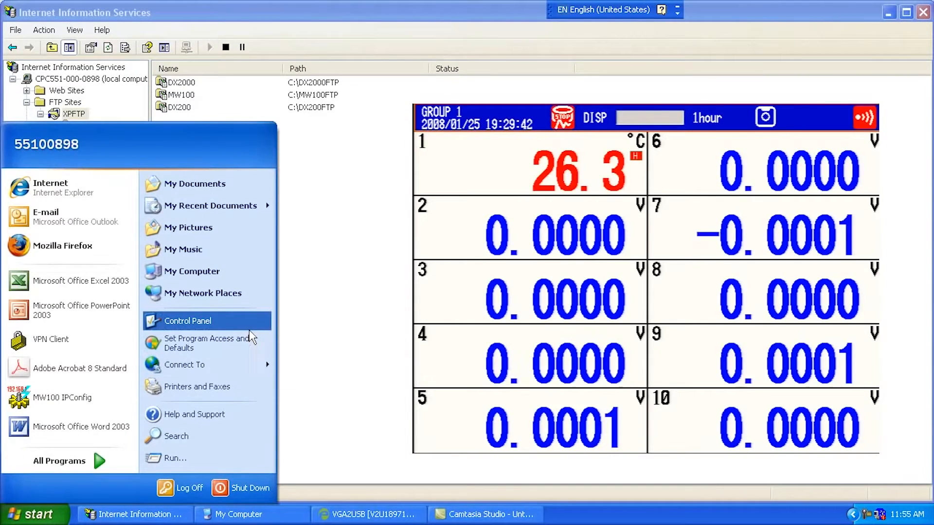
{"action": "left_click", "coordinate": [187, 321]}
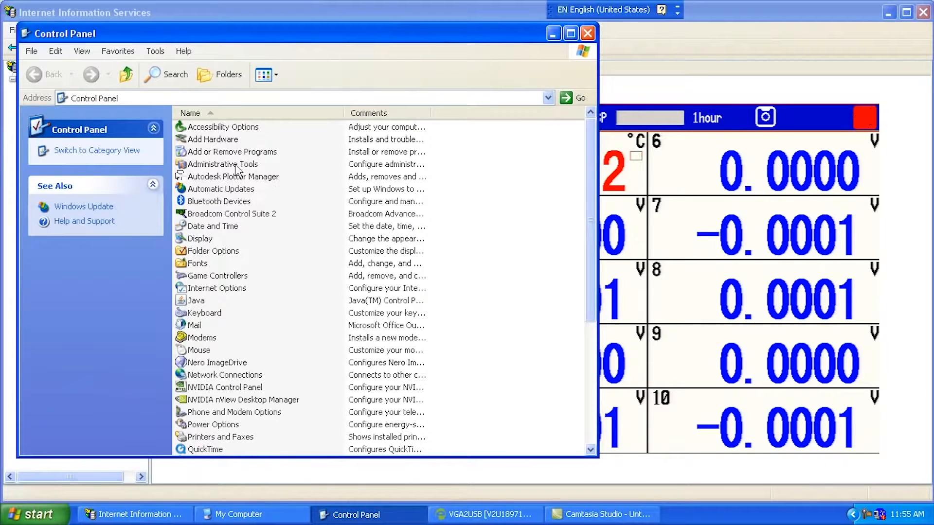
{"action": "double_click", "coordinate": [222, 163]}
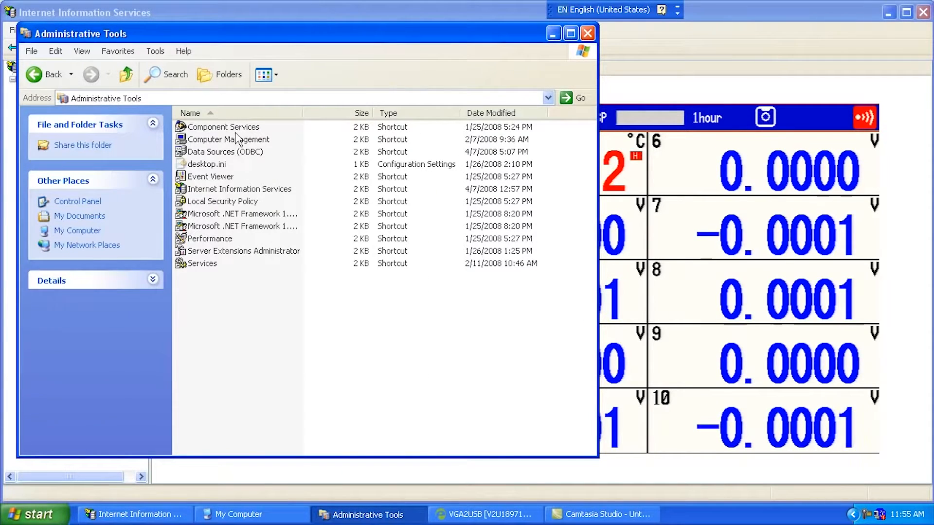
{"action": "mouse_move", "coordinate": [239, 188]}
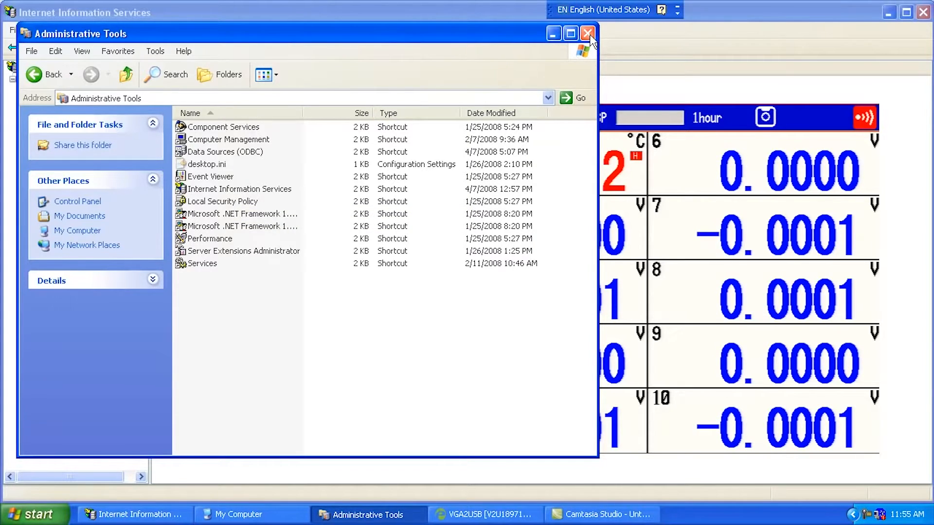
{"action": "left_click", "coordinate": [587, 33]}
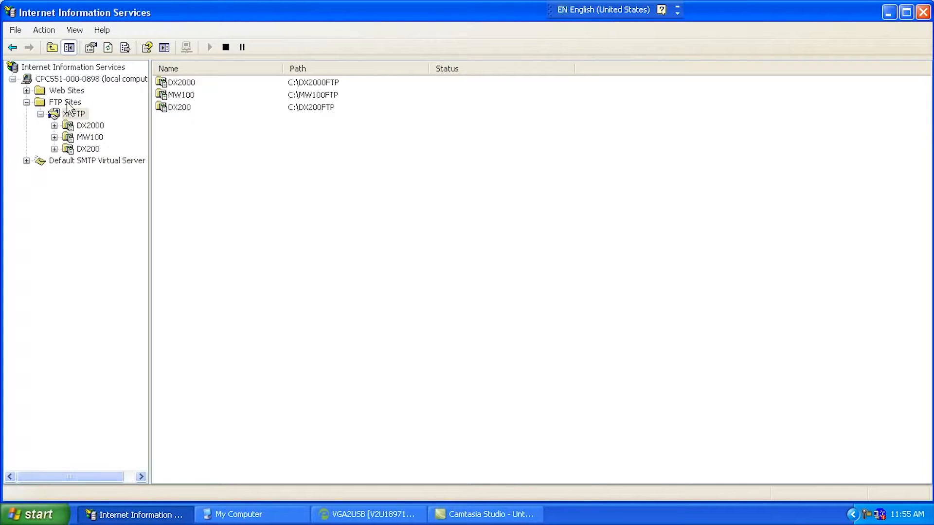
{"action": "left_click", "coordinate": [65, 102]}
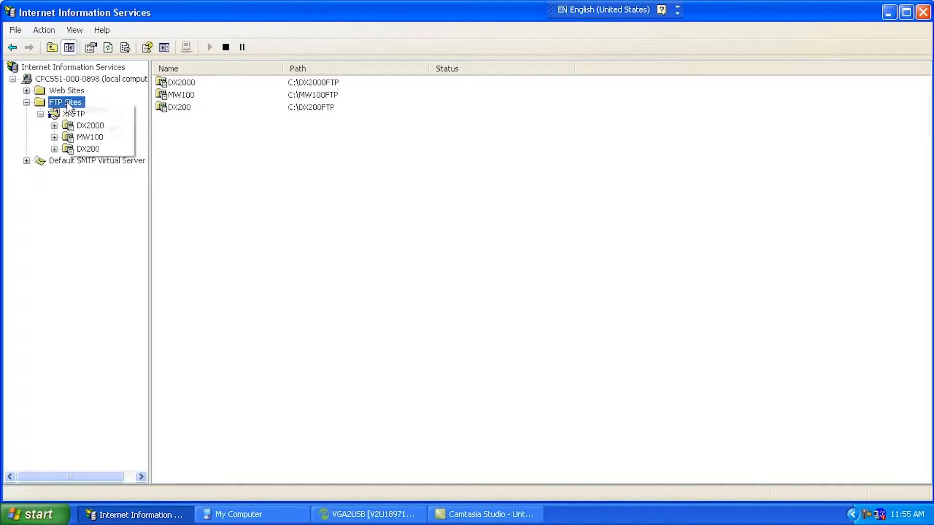
{"action": "right_click", "coordinate": [65, 102]}
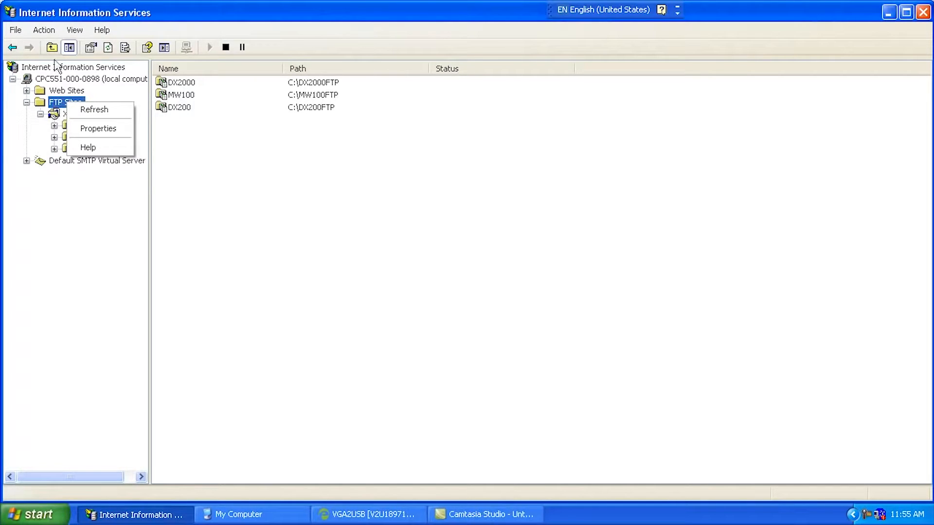
{"action": "left_click", "coordinate": [43, 30]}
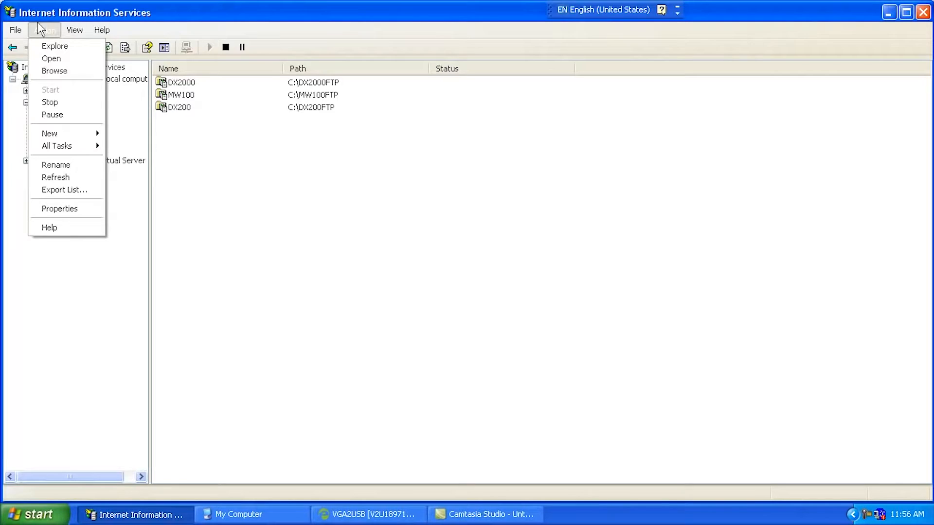
{"action": "mouse_move", "coordinate": [50, 134]}
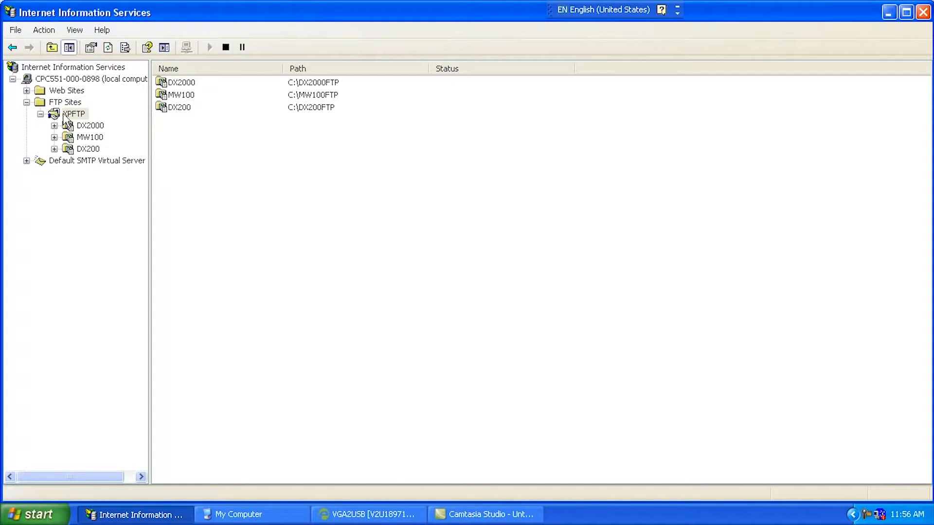
Bring up XPFTP Properties and keep the site's IP address at 10.200.1.111, port 21
{"action": "right_click", "coordinate": [74, 114]}
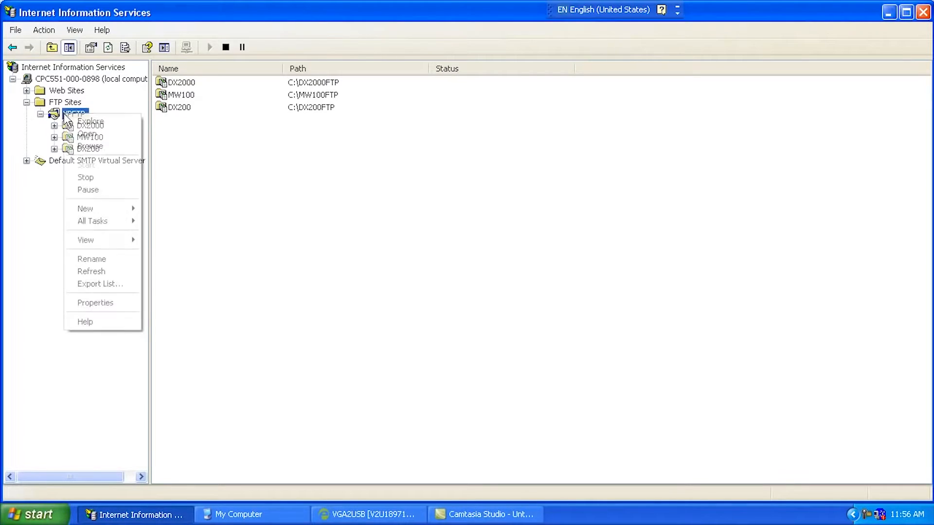
{"action": "left_click", "coordinate": [95, 303]}
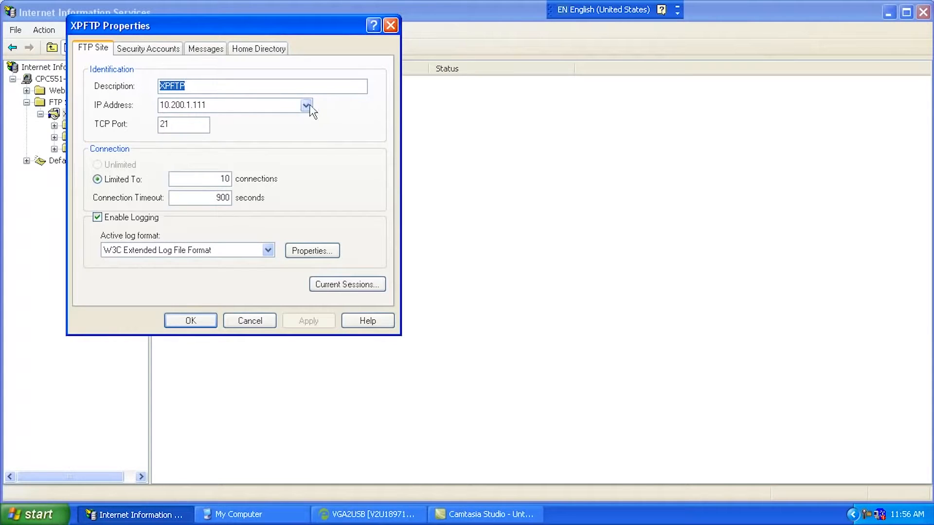
{"action": "left_click", "coordinate": [306, 105]}
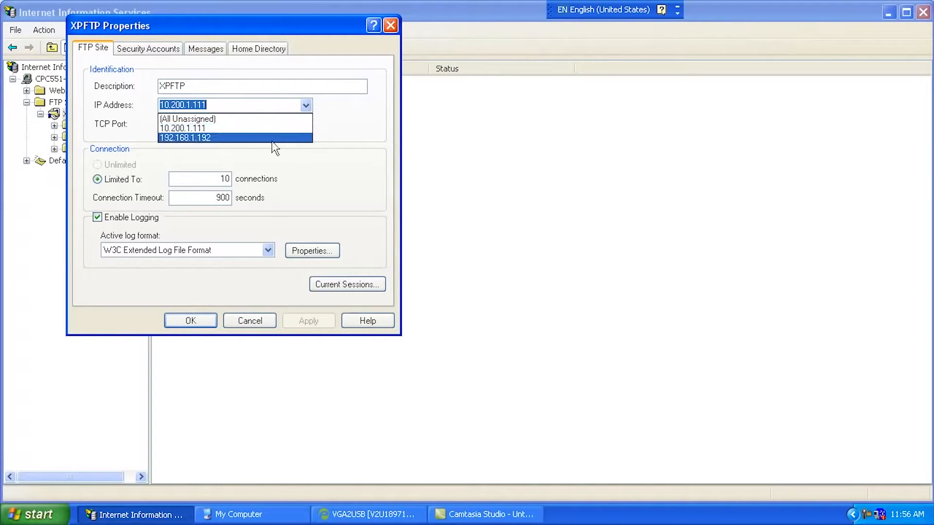
{"action": "mouse_move", "coordinate": [247, 148]}
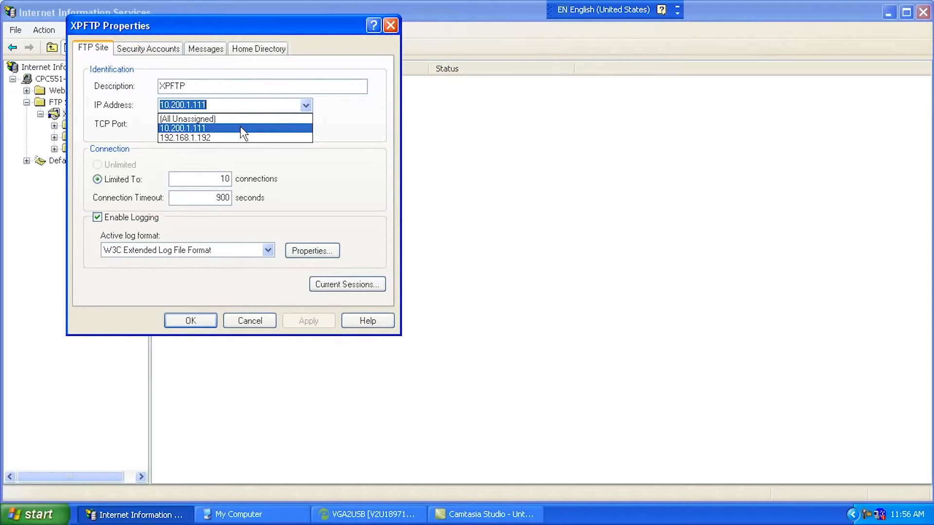
{"action": "left_click", "coordinate": [182, 129]}
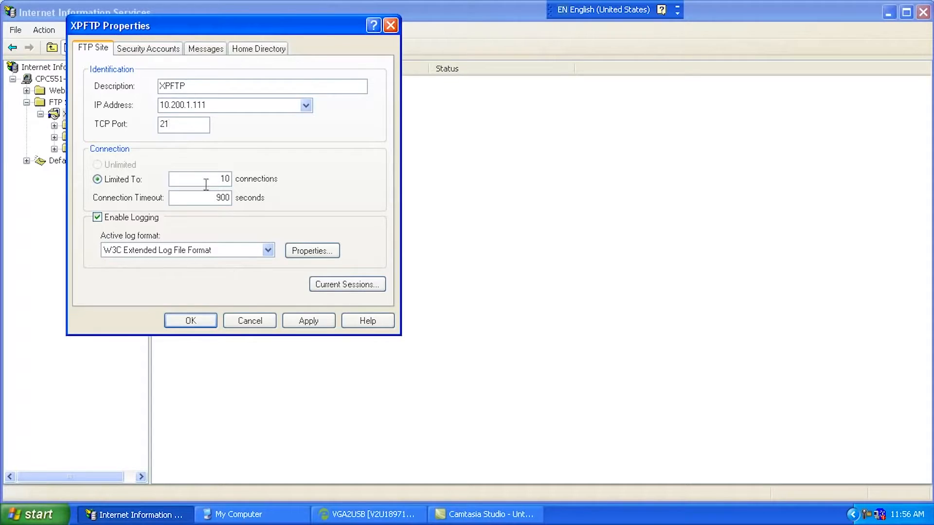
{"action": "left_click", "coordinate": [148, 49]}
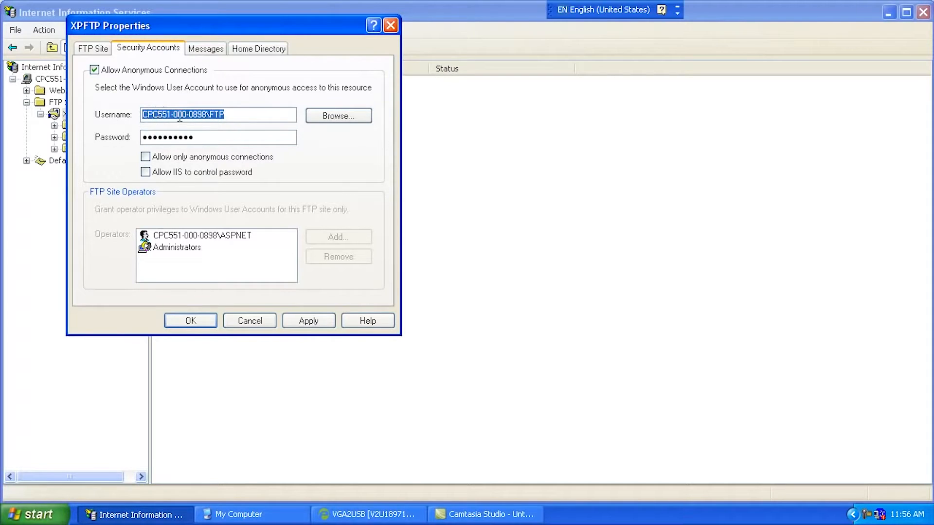
Review the anonymous account, Messages and Home Directory c:\inetpub\ftproot, then OK the XPFTP properties
{"action": "left_click", "coordinate": [229, 115]}
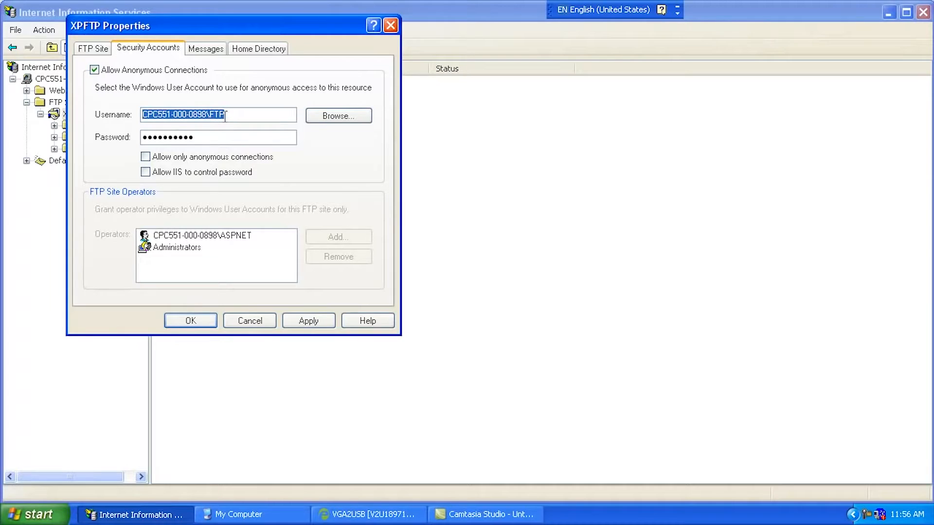
{"action": "left_click", "coordinate": [216, 137]}
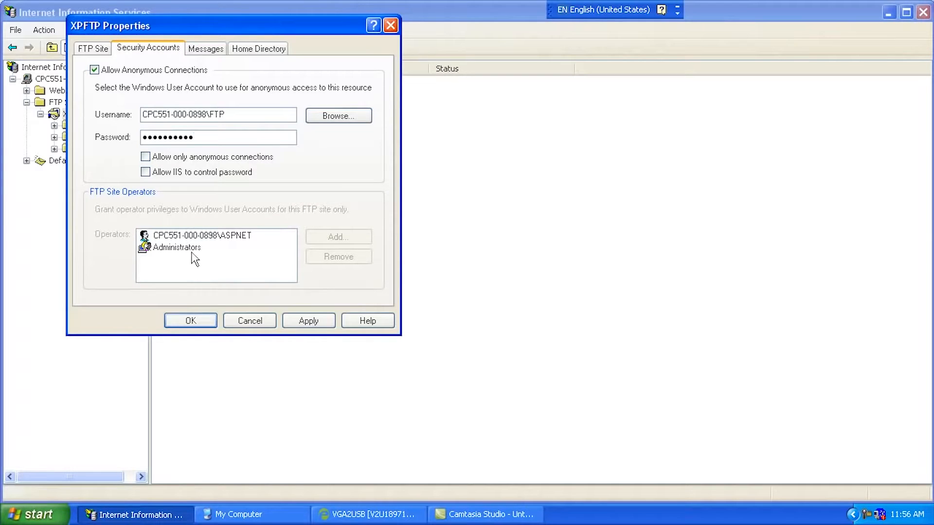
{"action": "mouse_move", "coordinate": [217, 64]}
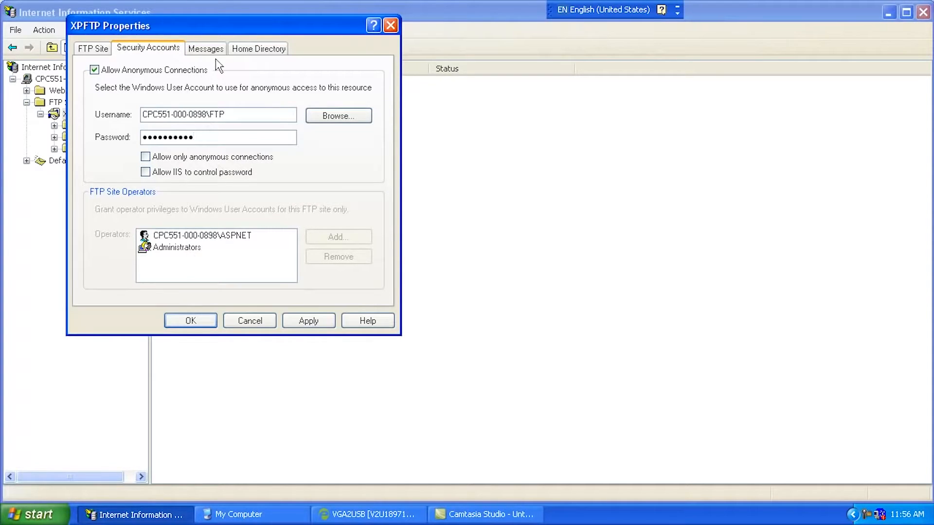
{"action": "left_click", "coordinate": [206, 49]}
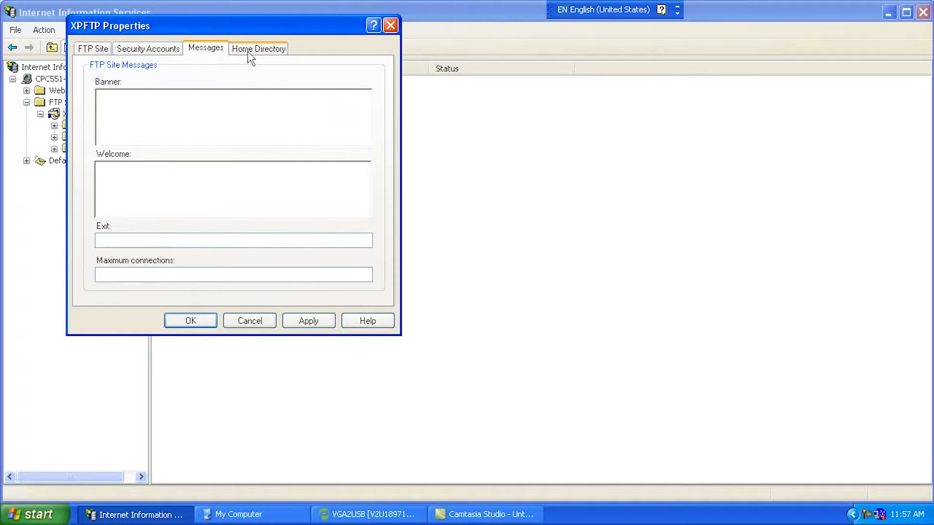
{"action": "left_click", "coordinate": [258, 49]}
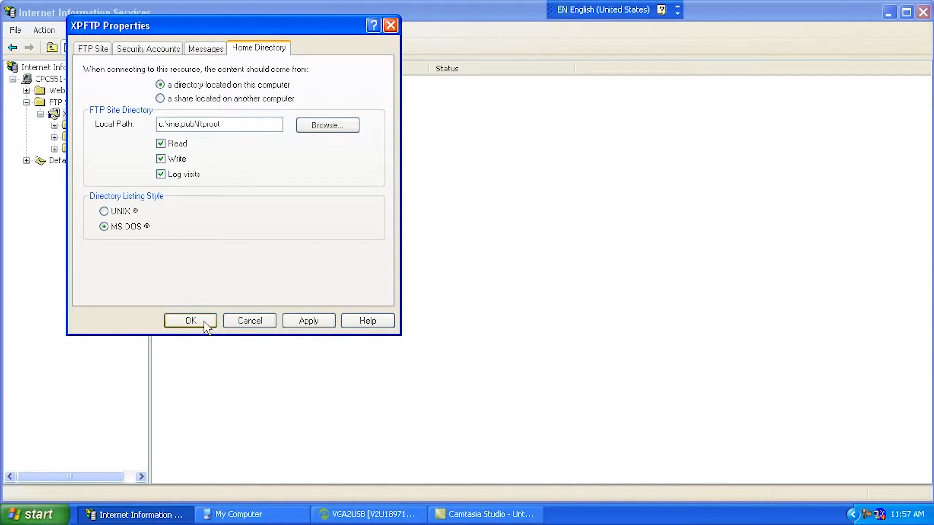
{"action": "left_click", "coordinate": [189, 320]}
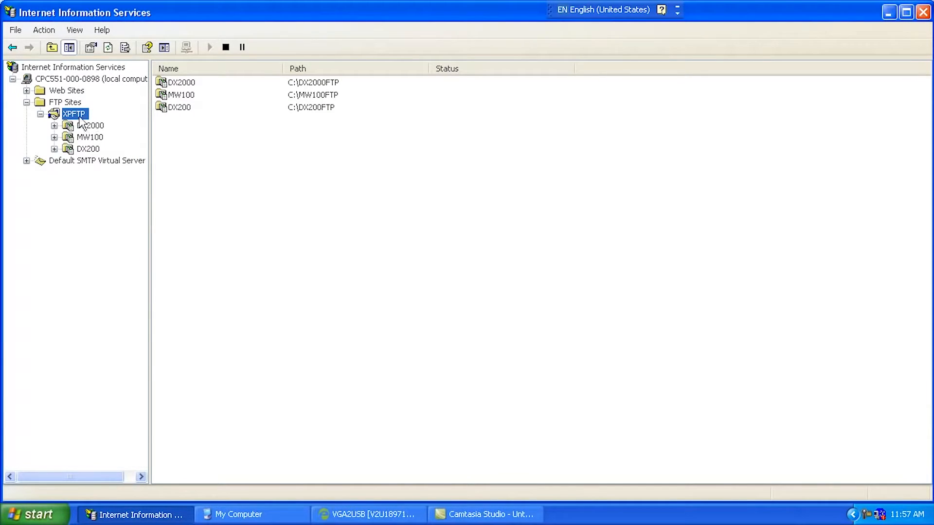
{"action": "right_click", "coordinate": [74, 114]}
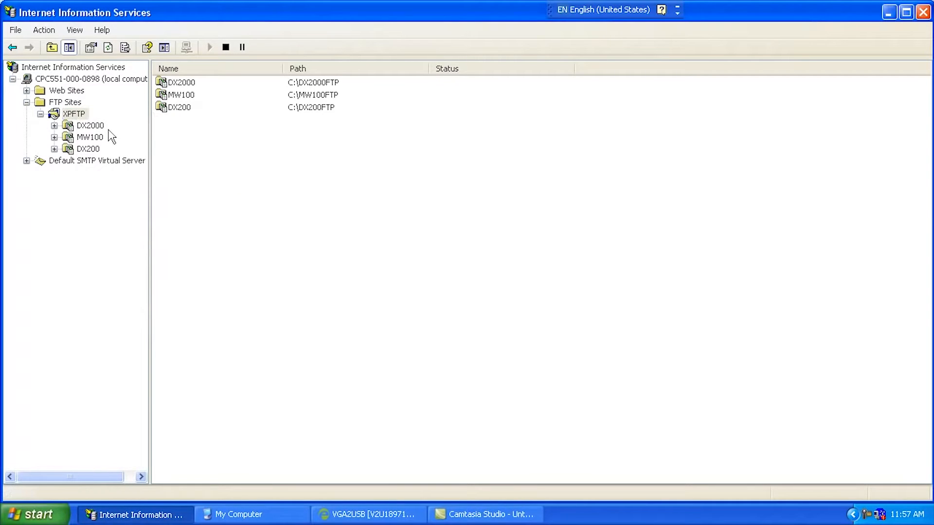
{"action": "right_click", "coordinate": [73, 114]}
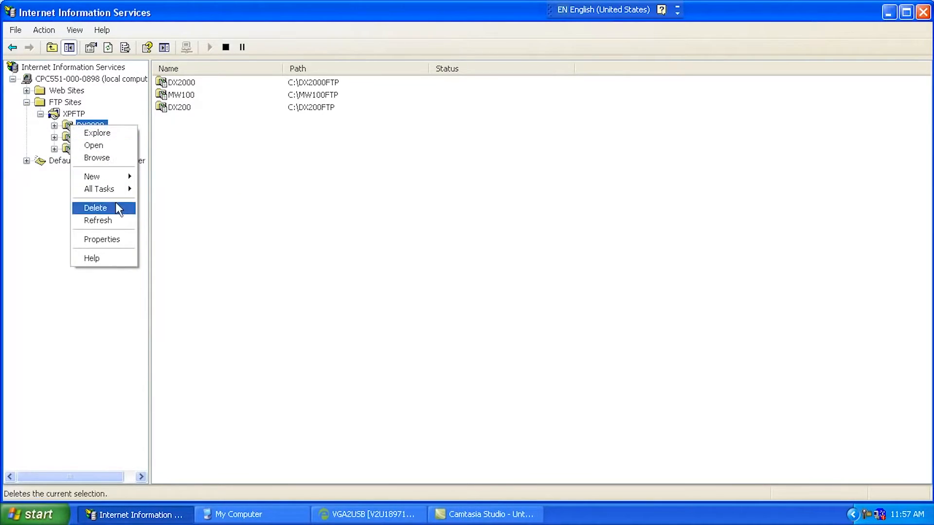
{"action": "left_click", "coordinate": [102, 239]}
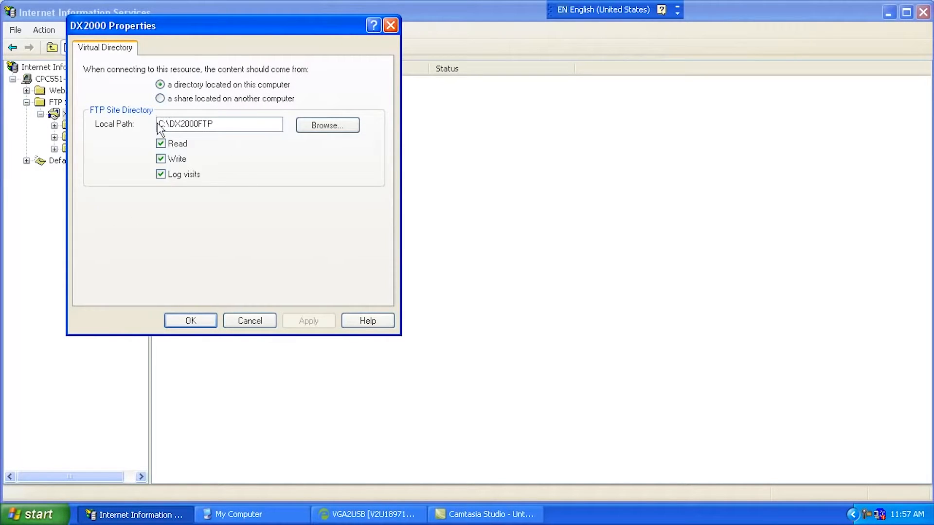
{"action": "triple_click", "coordinate": [218, 124]}
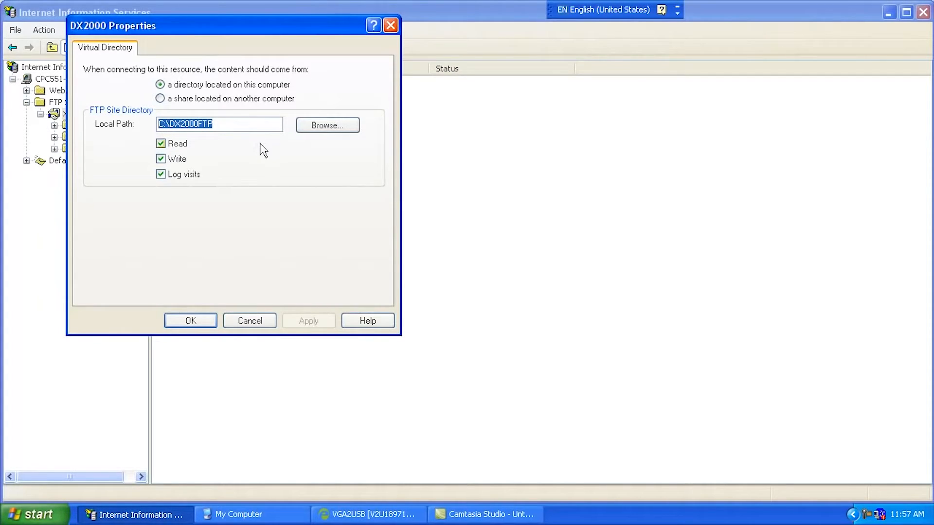
{"action": "left_click", "coordinate": [327, 126]}
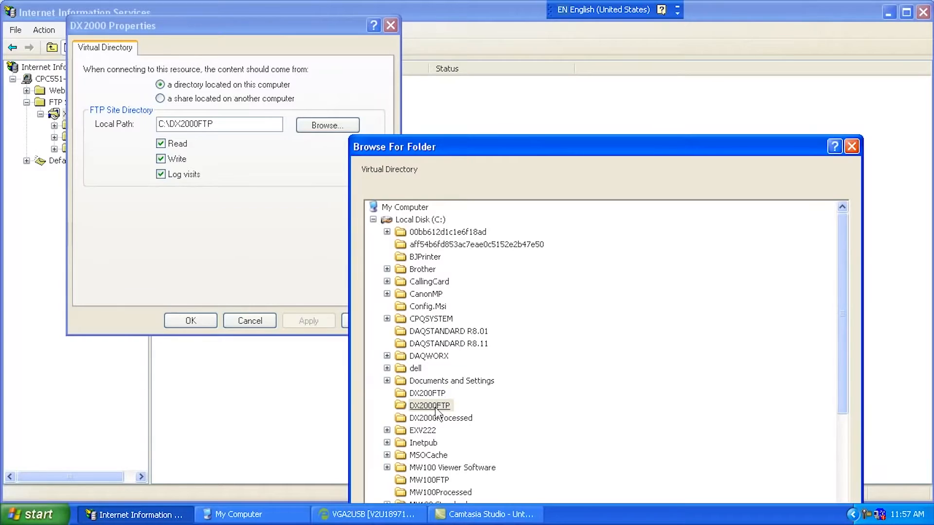
{"action": "left_click", "coordinate": [430, 406]}
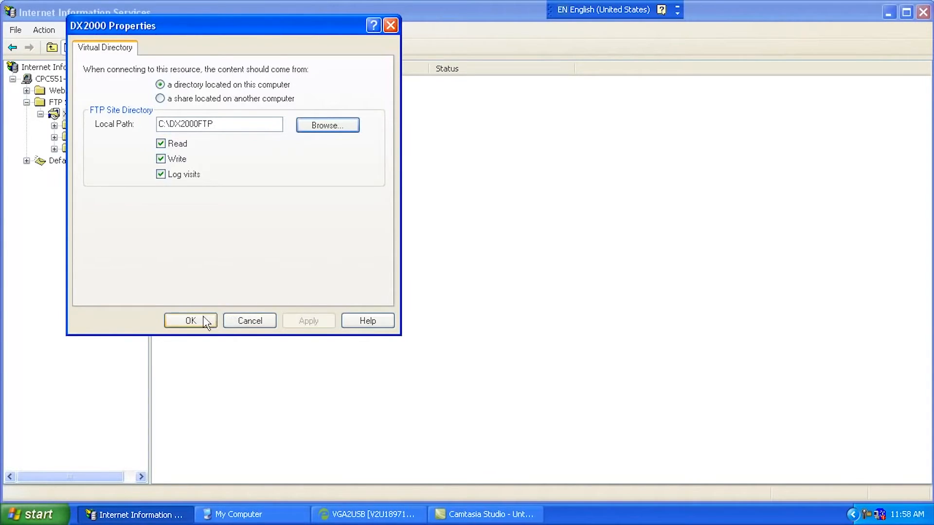
{"action": "left_click", "coordinate": [190, 320]}
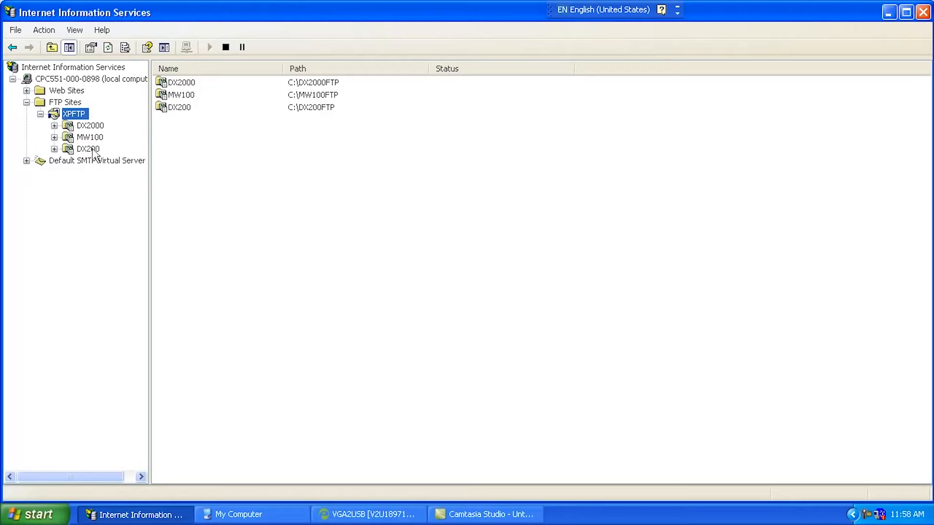
{"action": "mouse_move", "coordinate": [95, 134]}
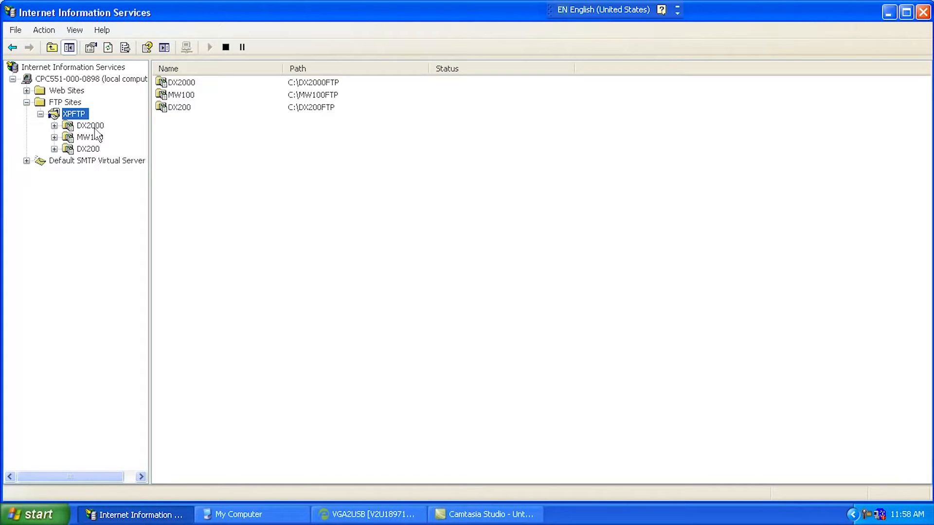
{"action": "mouse_move", "coordinate": [94, 143]}
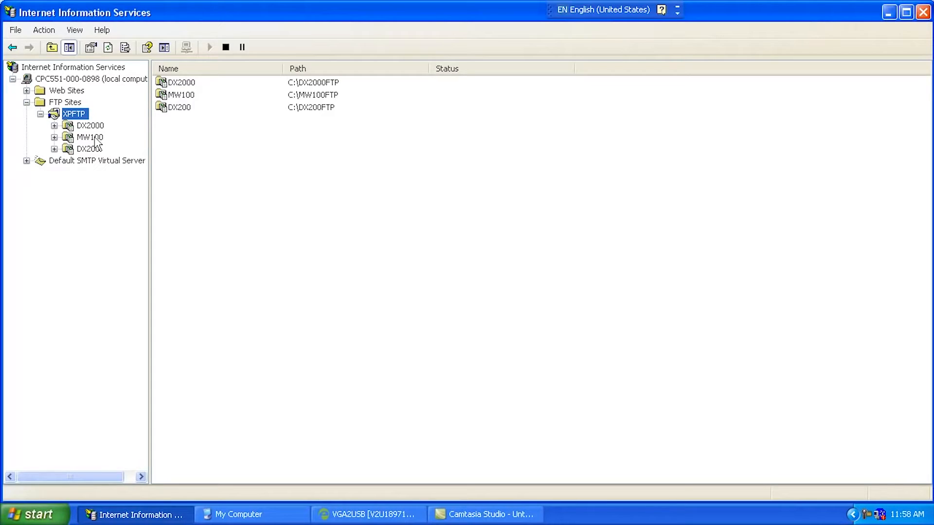
{"action": "mouse_move", "coordinate": [98, 156]}
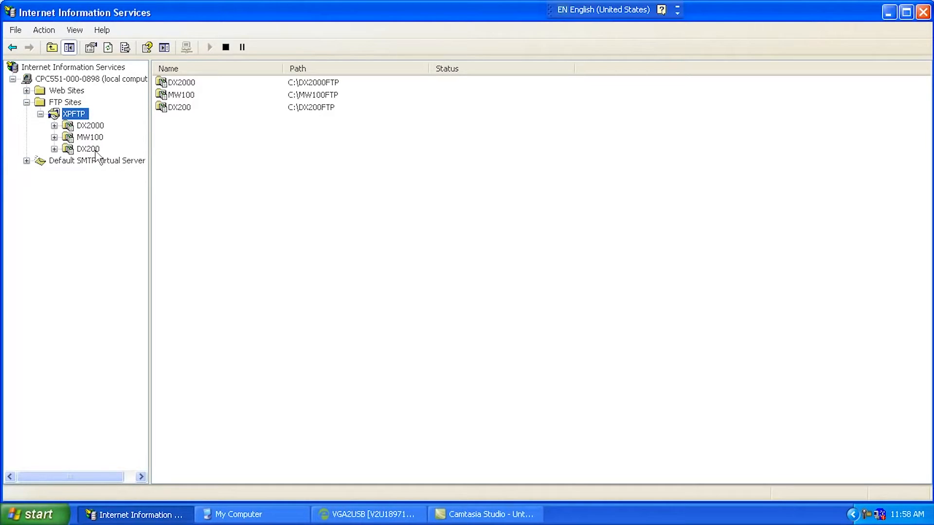
{"action": "mouse_move", "coordinate": [90, 143]}
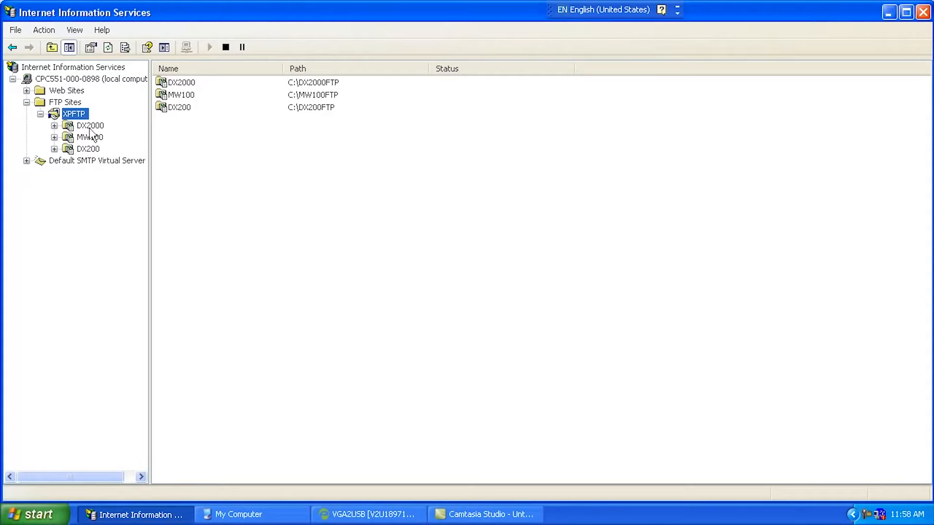
{"action": "mouse_move", "coordinate": [89, 137]}
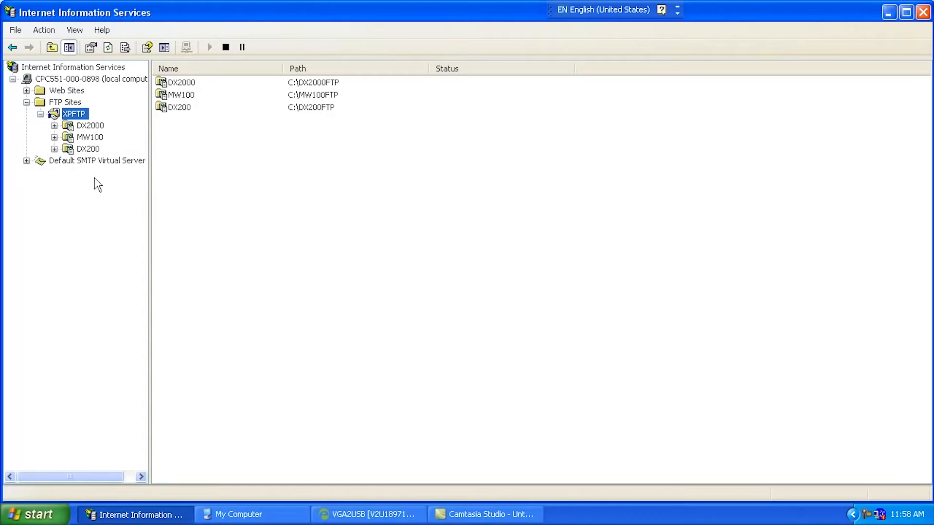
{"action": "mouse_move", "coordinate": [94, 135]}
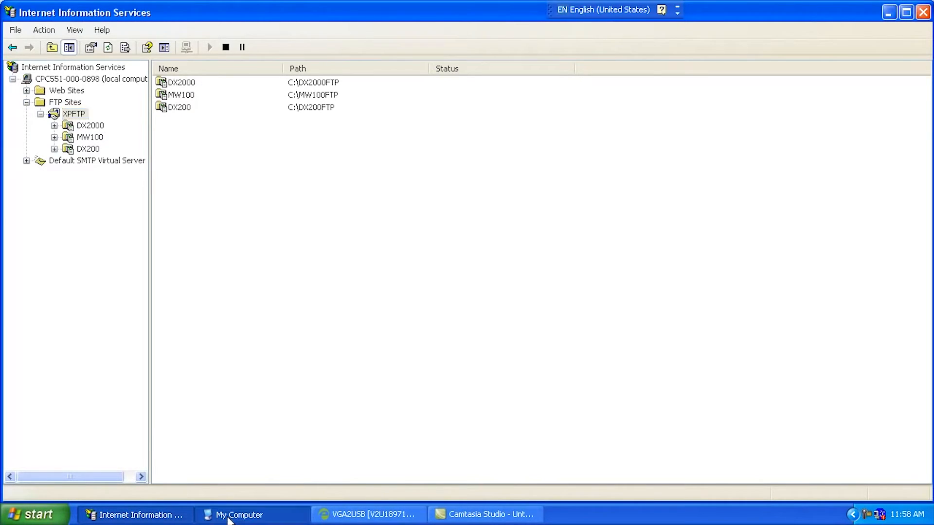
Browse My Computer > Local Disk (C:) into the empty DX2000FTP folder
{"action": "left_click", "coordinate": [239, 514]}
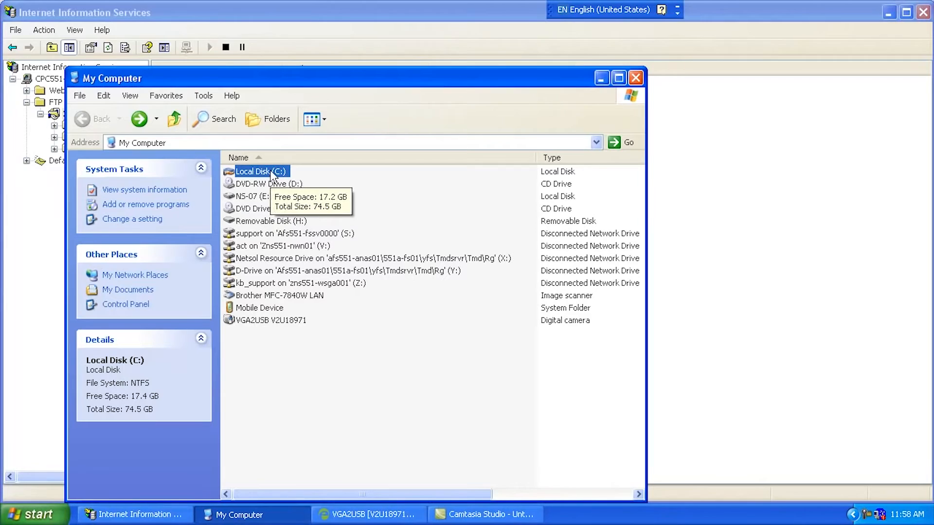
{"action": "double_click", "coordinate": [261, 172]}
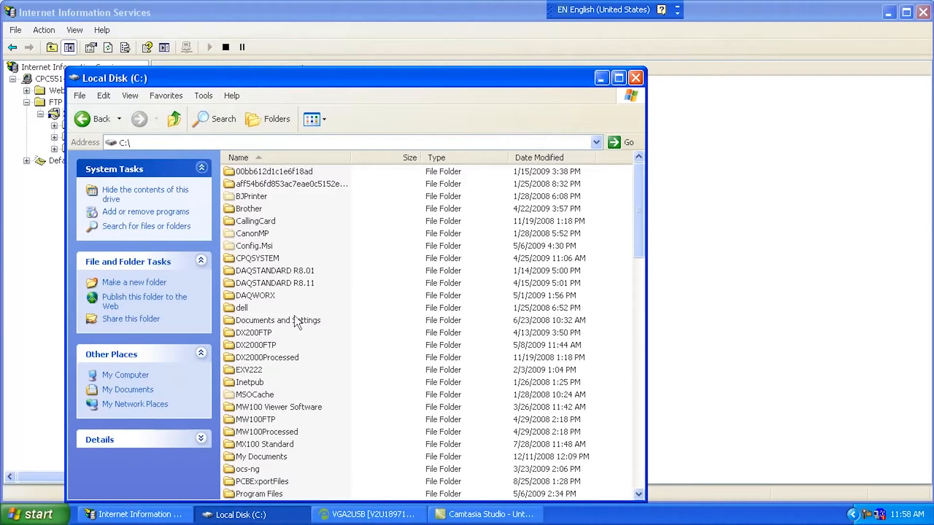
{"action": "mouse_move", "coordinate": [263, 349]}
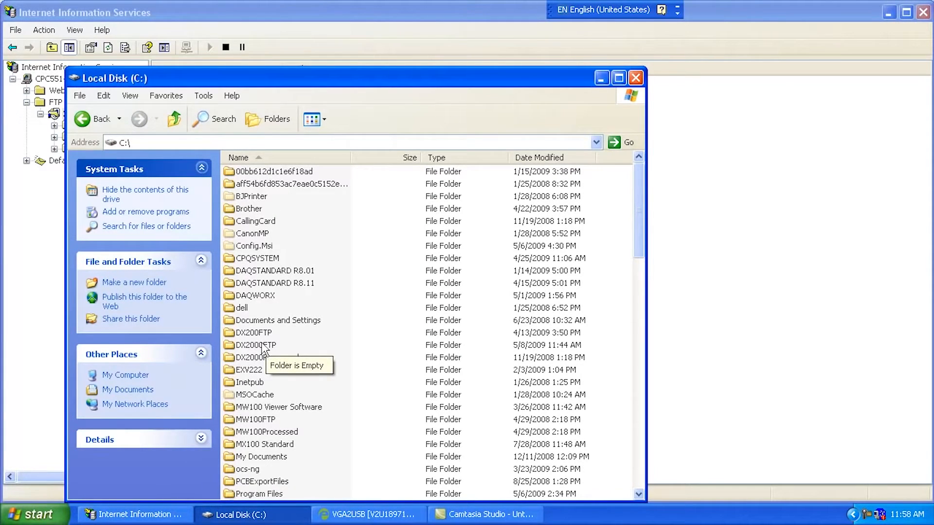
{"action": "double_click", "coordinate": [253, 333]}
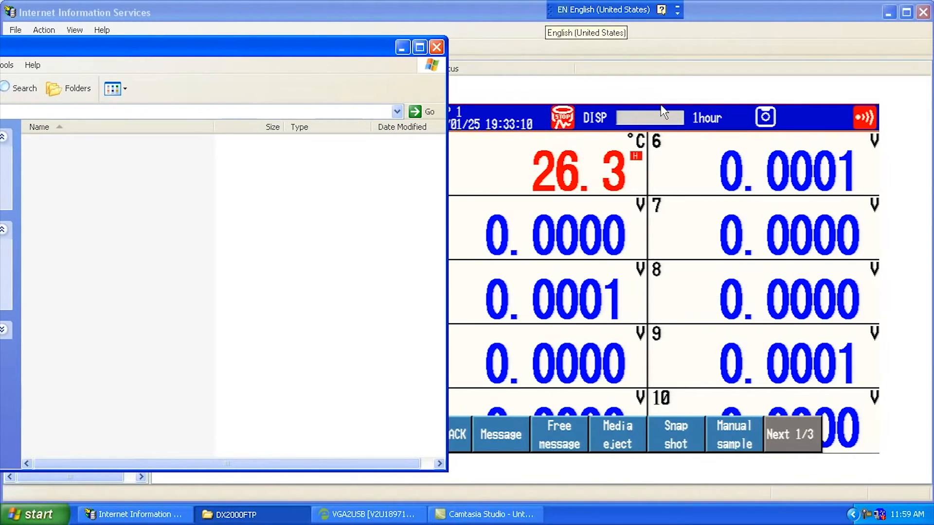
Page through the recorder's function keys to send the FTP test and snapshot; FTP_TEST.TXT arrives in DX2000FTP
{"action": "left_click", "coordinate": [792, 434]}
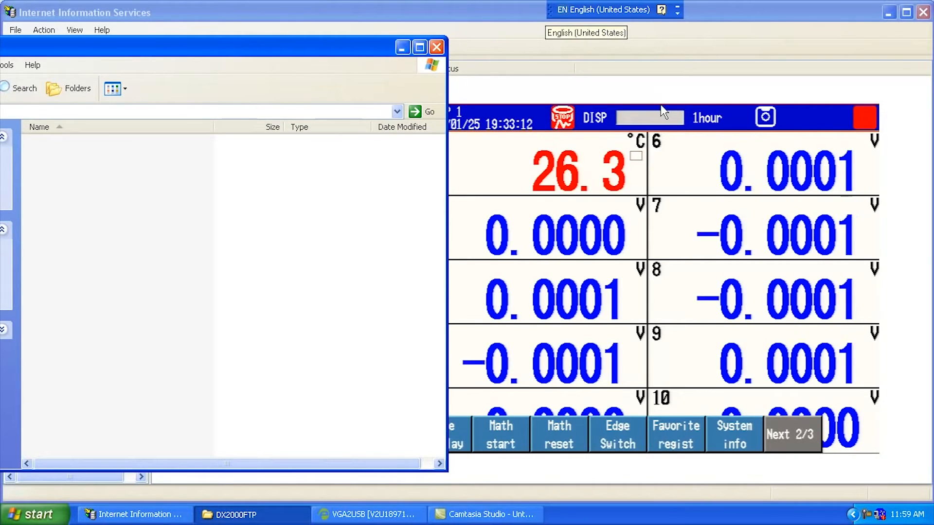
{"action": "left_click", "coordinate": [791, 433]}
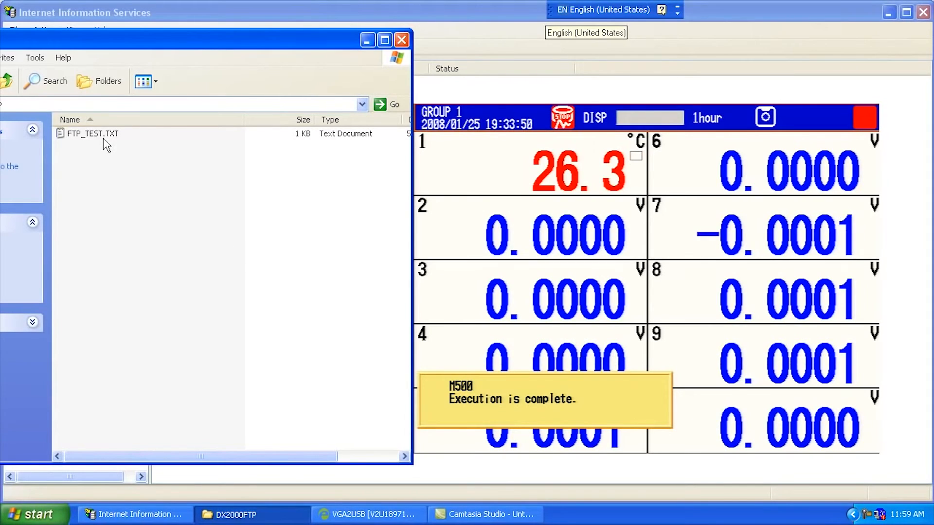
{"action": "left_click", "coordinate": [92, 134]}
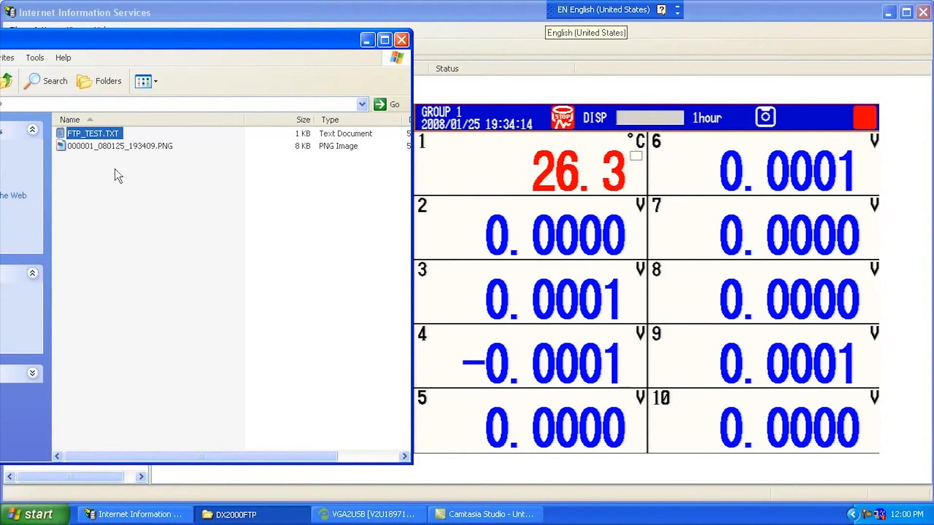
View 000001_080125_193409.PNG in Windows Picture and Fax Viewer, showing the GROUP 1 channel readings
{"action": "double_click", "coordinate": [120, 145]}
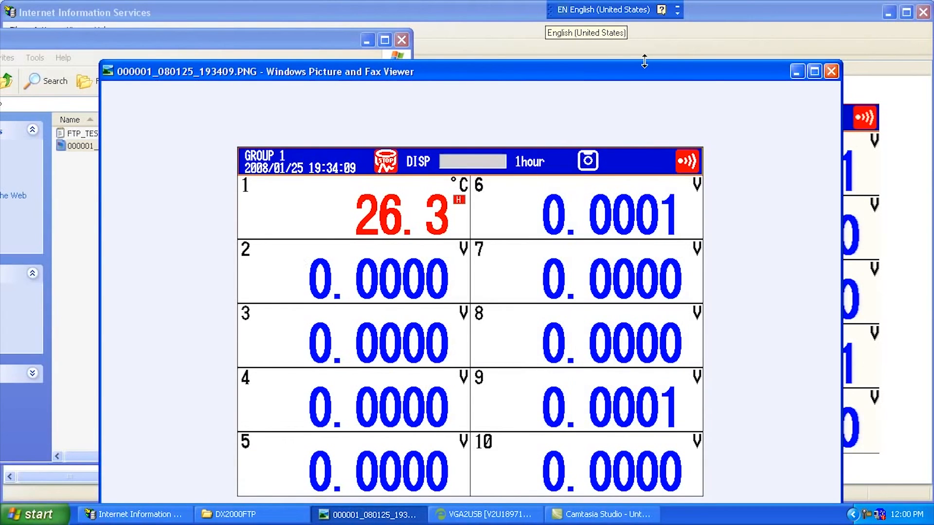
{"action": "left_click", "coordinate": [813, 71]}
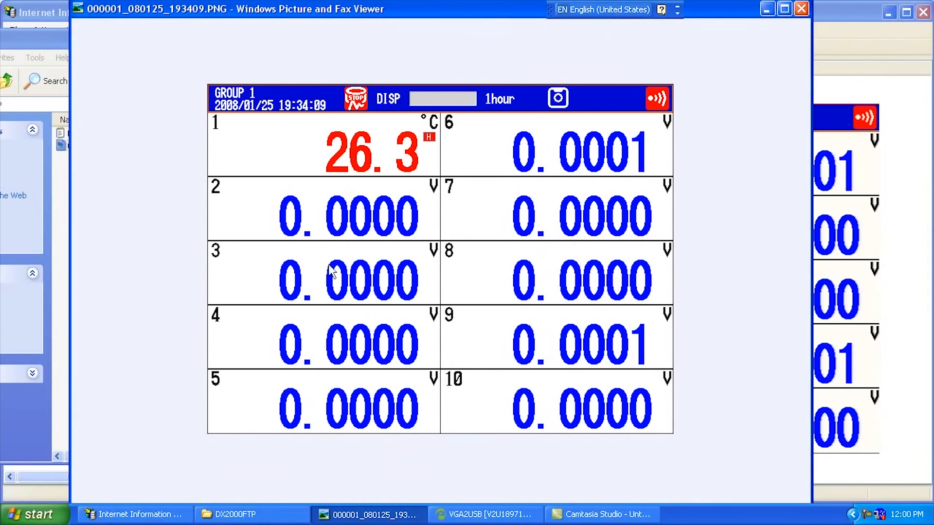